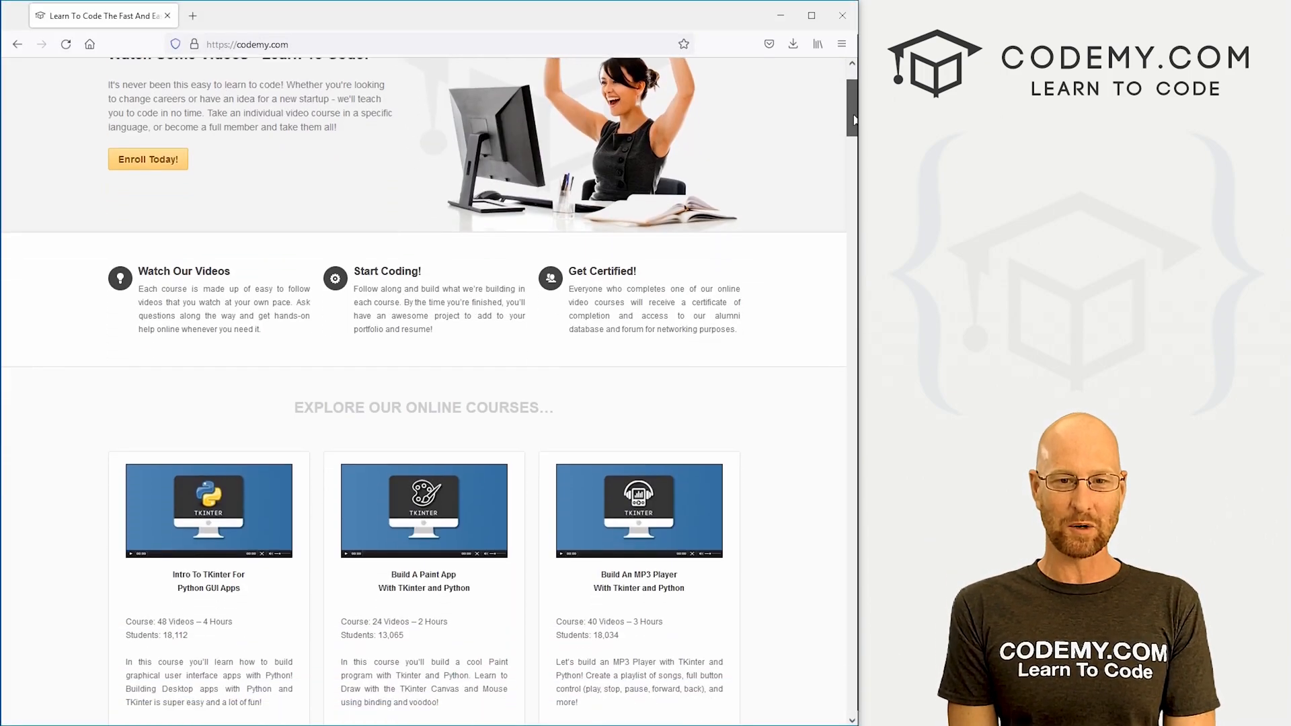
Scroll down the codemy.com course listings before switching to convert.go in Sublime Text.
{"action": "scroll", "scroll_direction": "down", "scroll_amount": 3}
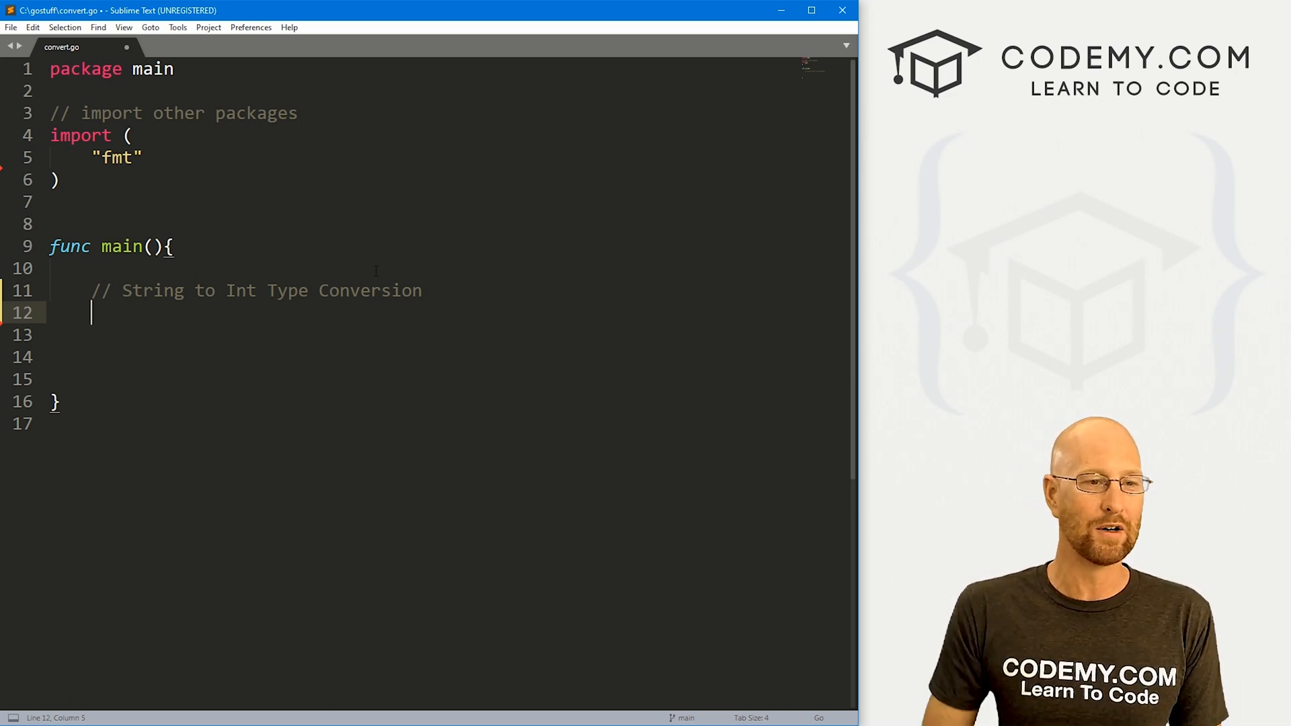
Declare var myNum string = "41" under the conversion comment.
{"action": "key", "text": "ctrl+a"}
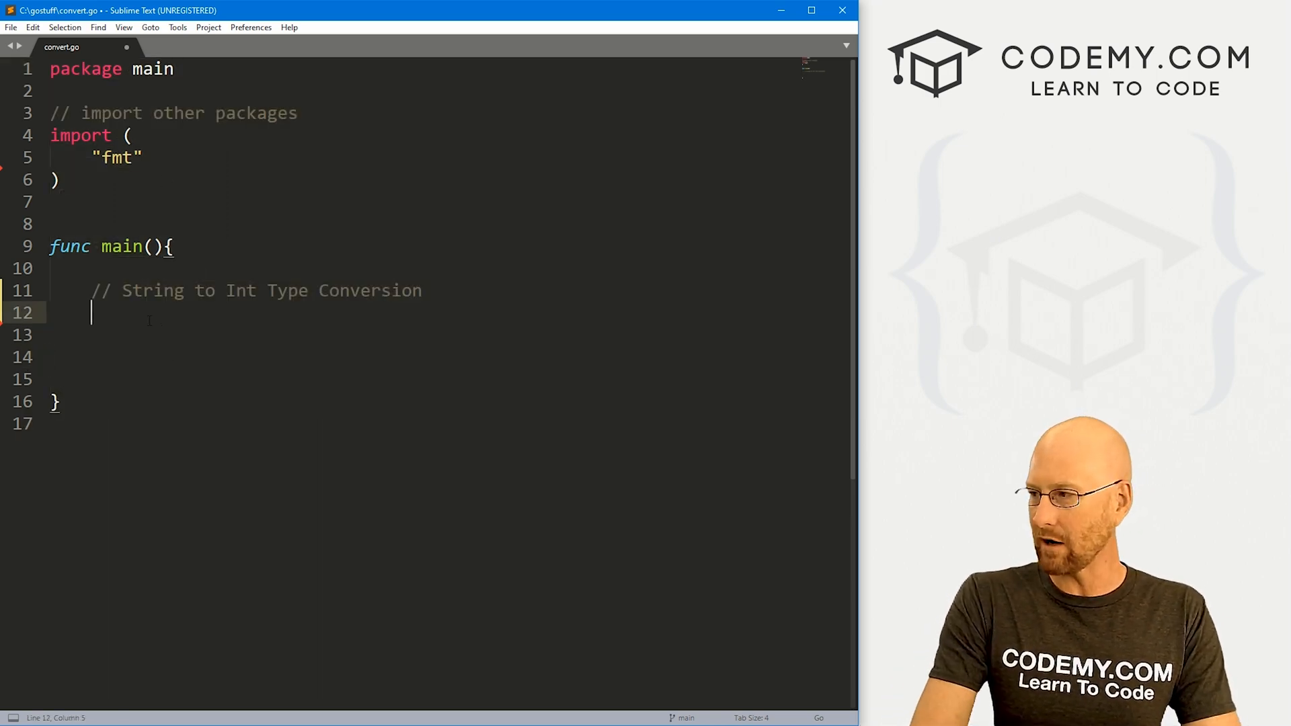
{"action": "type", "text": "var my"}
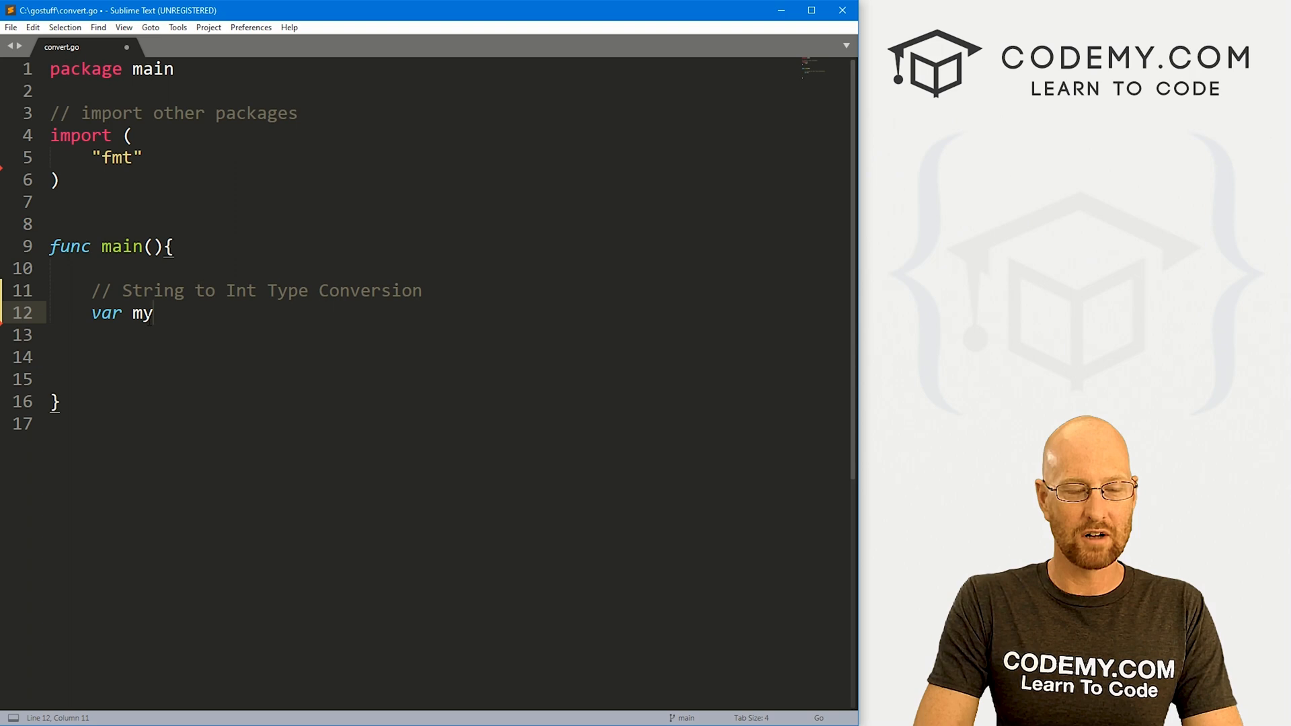
{"action": "type", "text": "Num"}
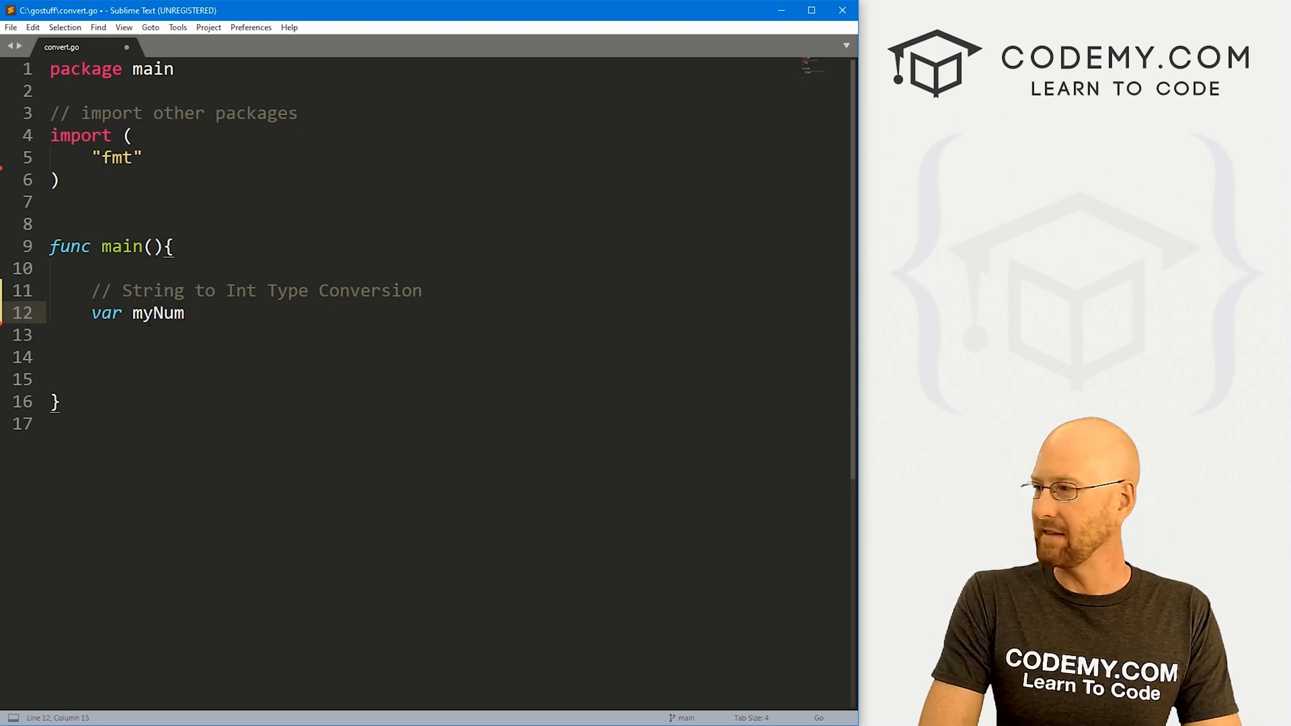
{"action": "type", "text": "string = \"\""}
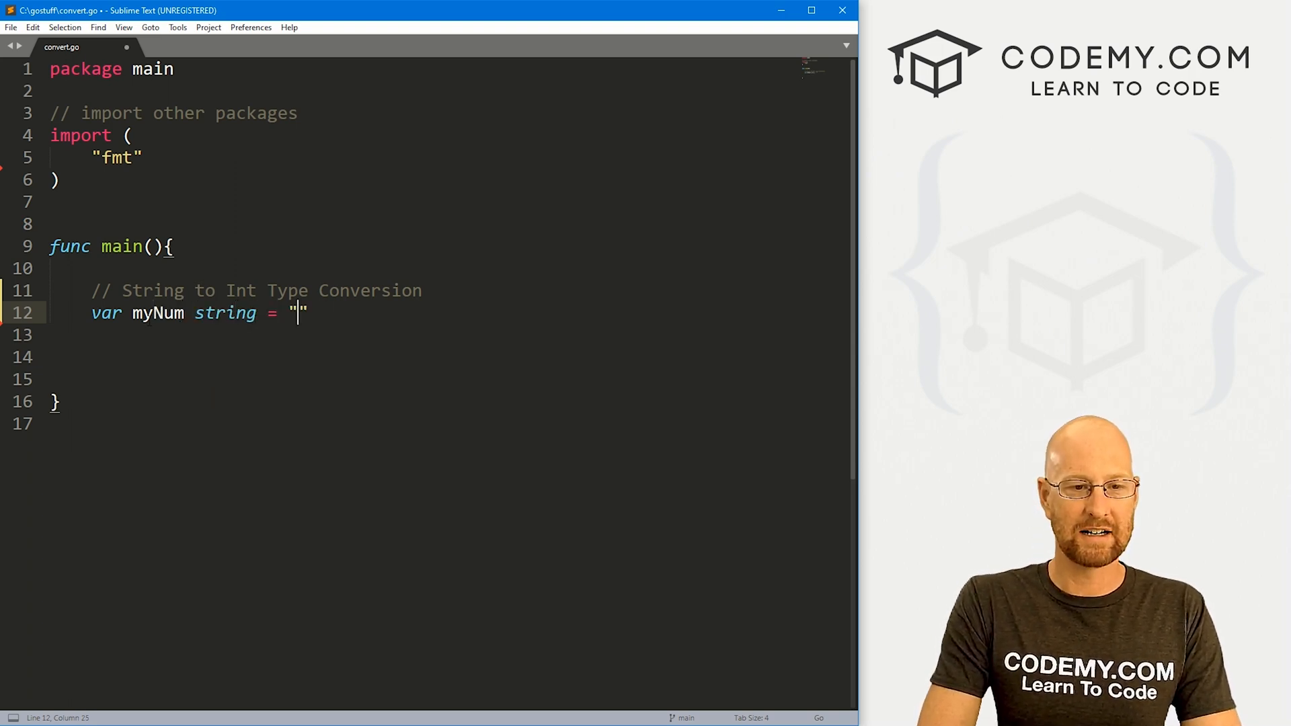
{"action": "type", "text": "41"}
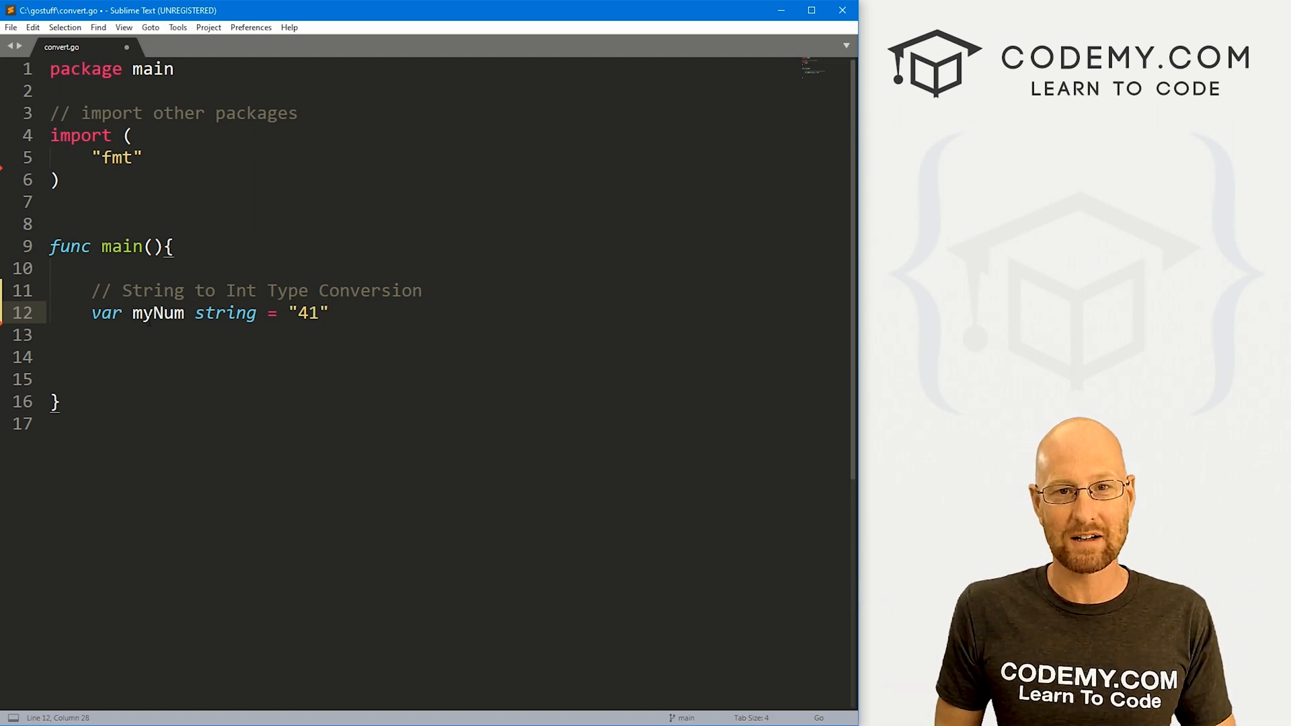
Add fmt.Println(myNum + 4) inside main and save convert.go.
{"action": "type", "text": "f"}
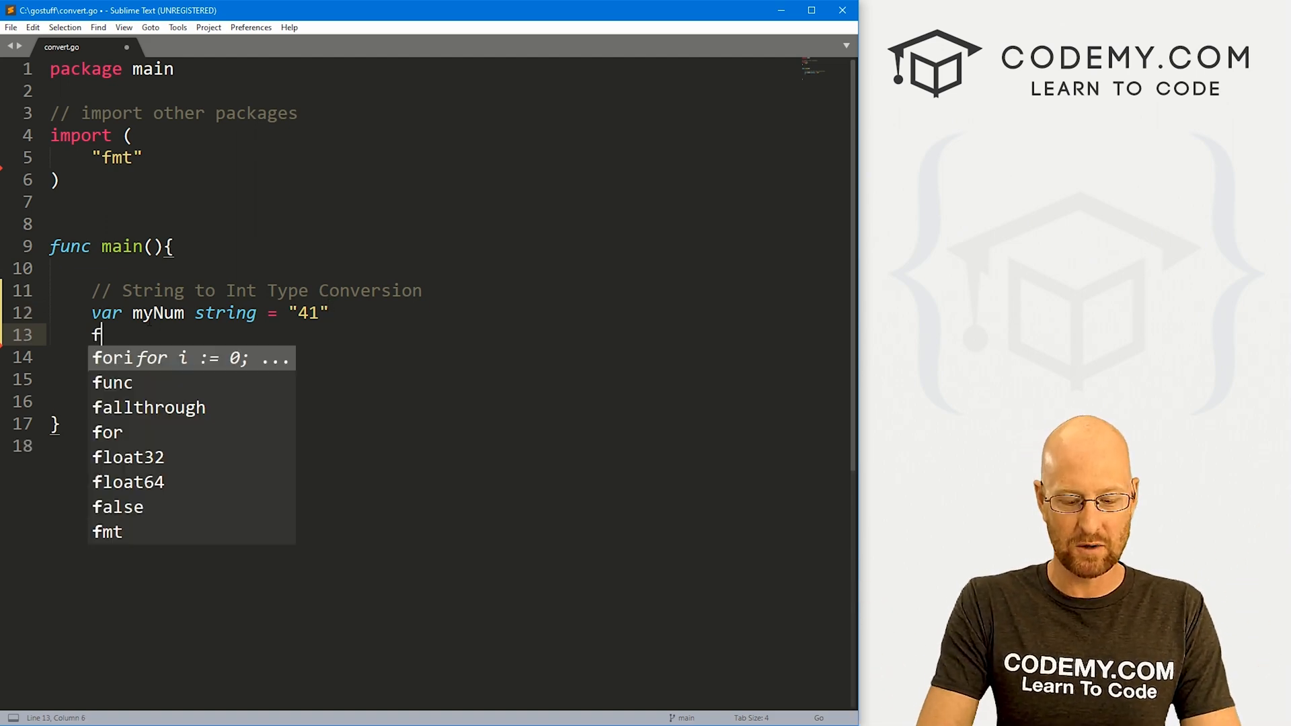
{"action": "type", "text": "mt.Println"}
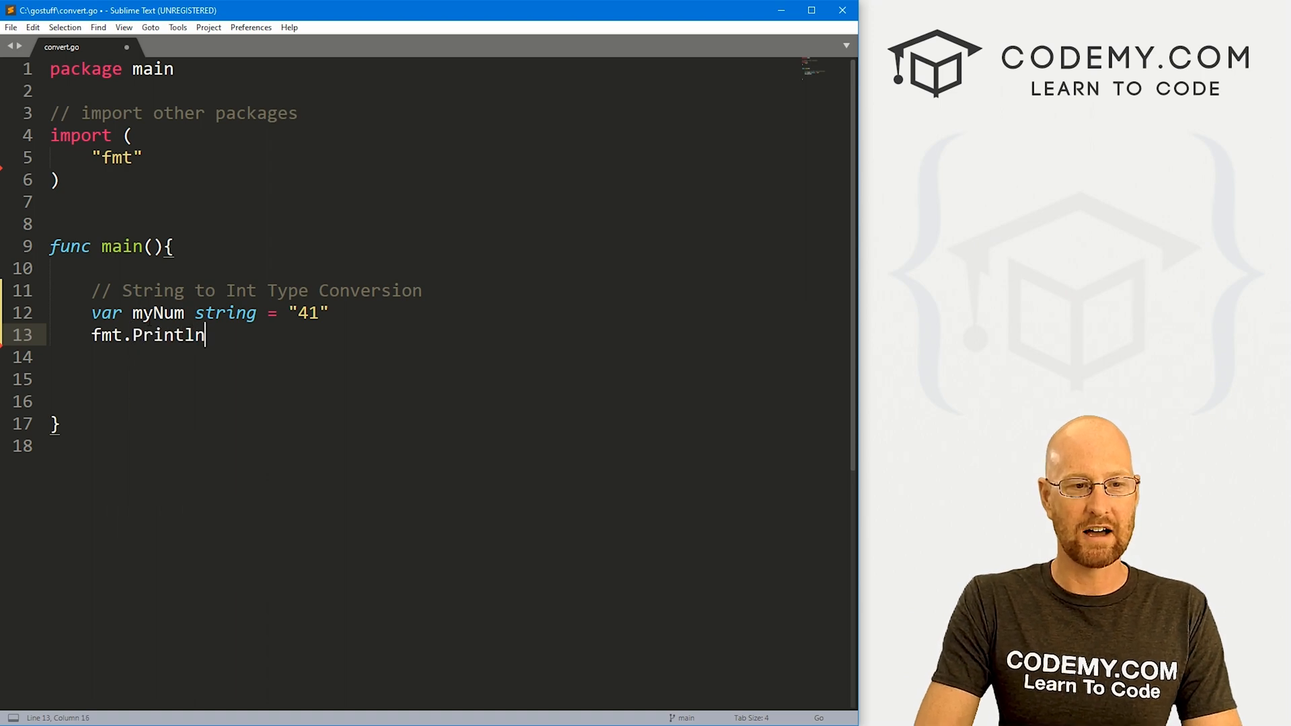
{"action": "type", "text": "(myNum)"}
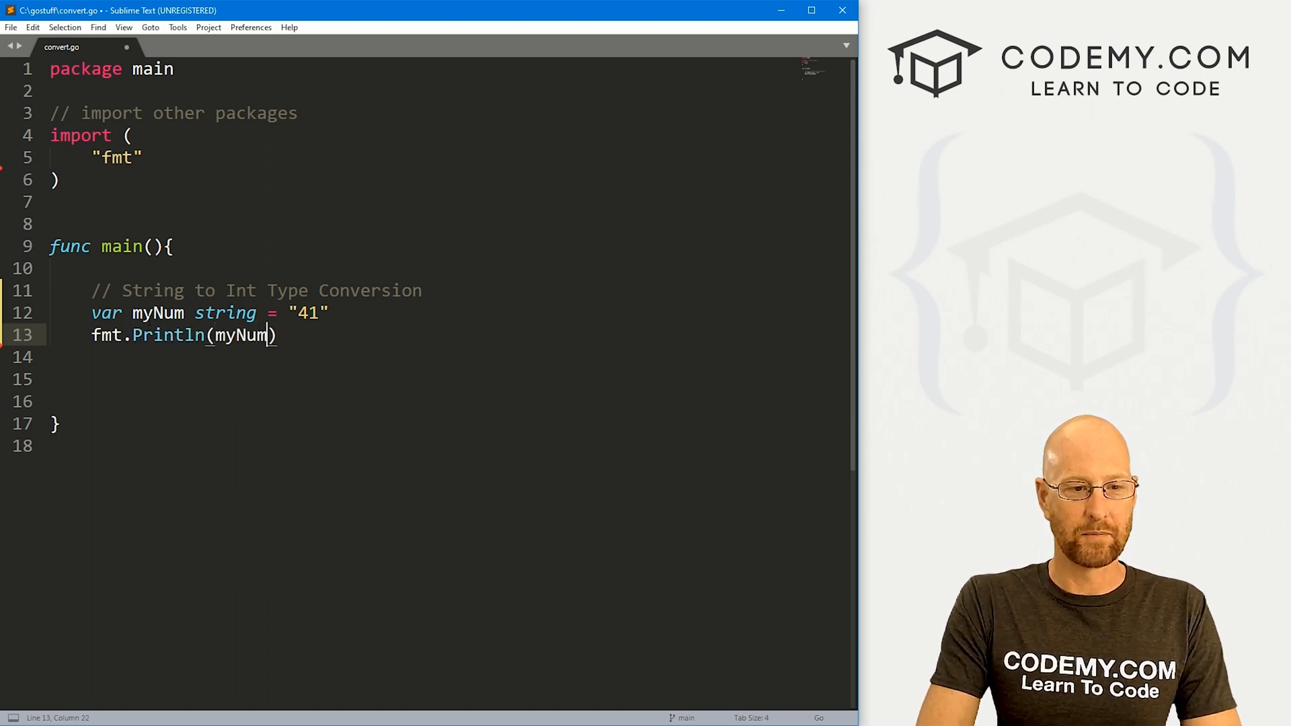
{"action": "type", "text": "+ 4"}
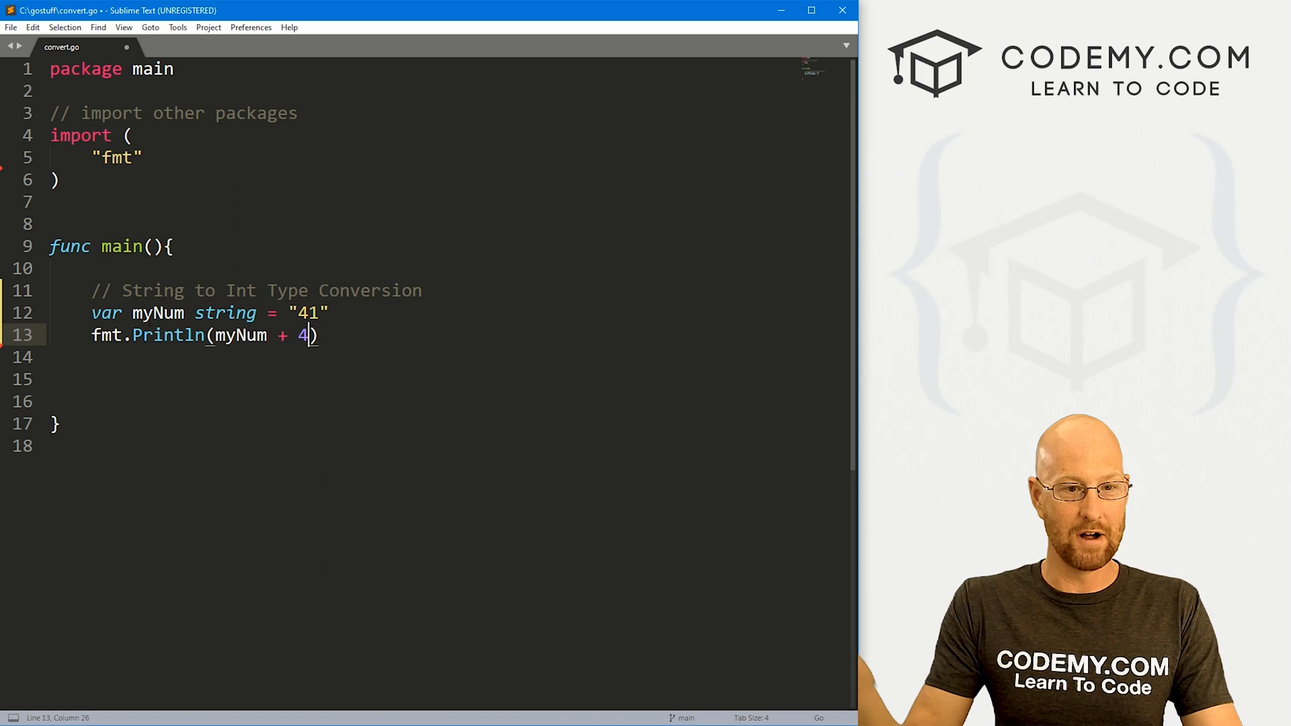
{"action": "key", "text": "ctrl+s"}
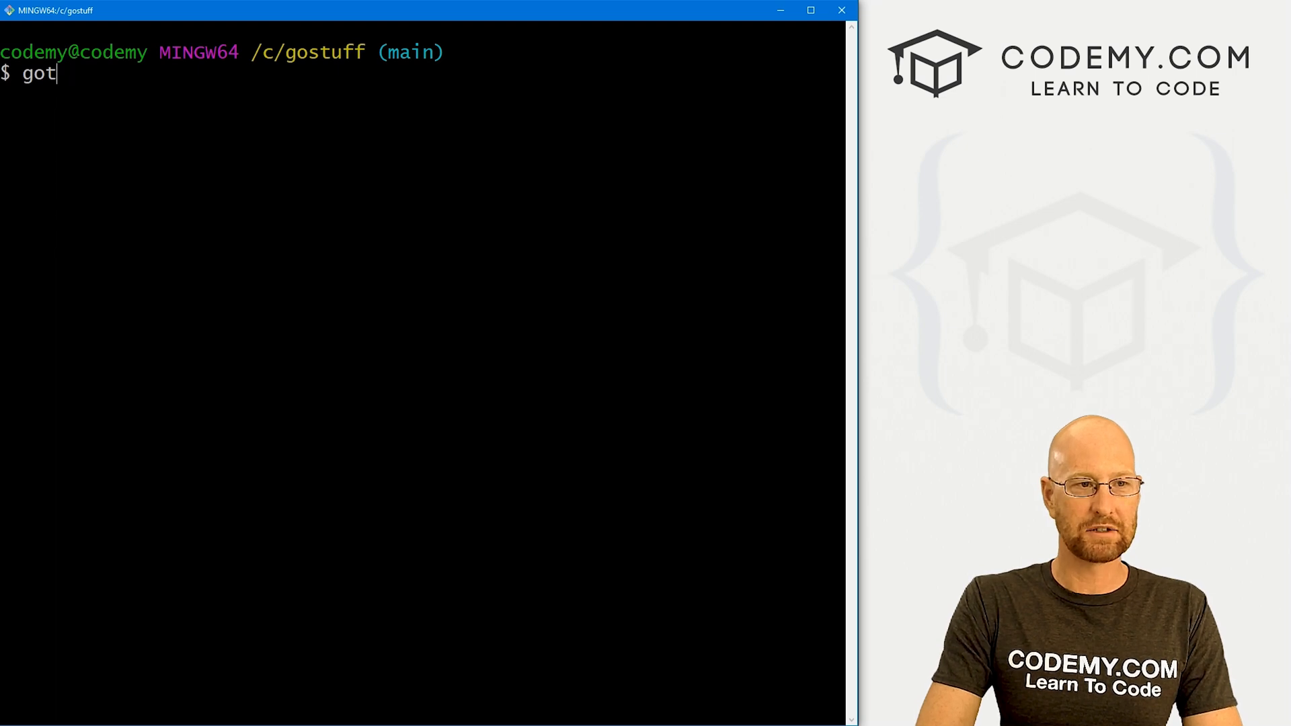
Run go run convert.go from /c/gostuff in Git Bash.
{"action": "type", "text": "o run convert."}
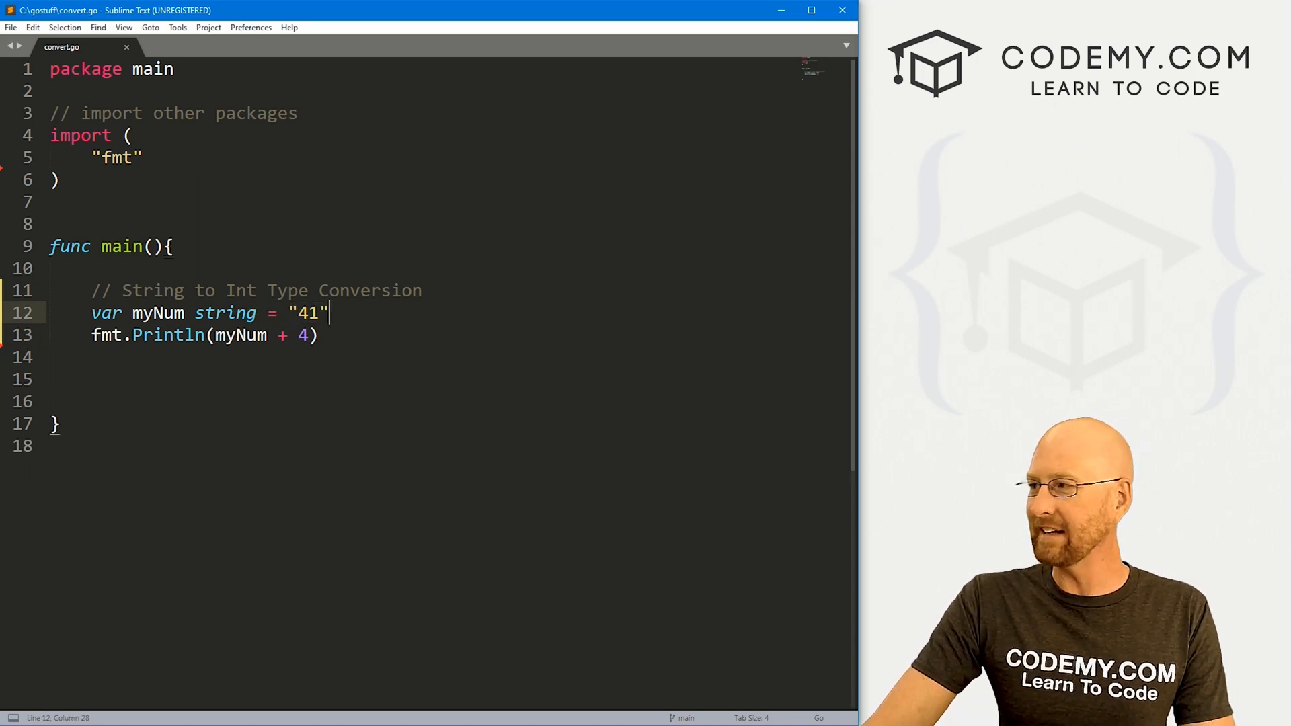
Import strconv, add a Convert String comment, and start the myInt, err assignment.
{"action": "type", "text": "\\"}
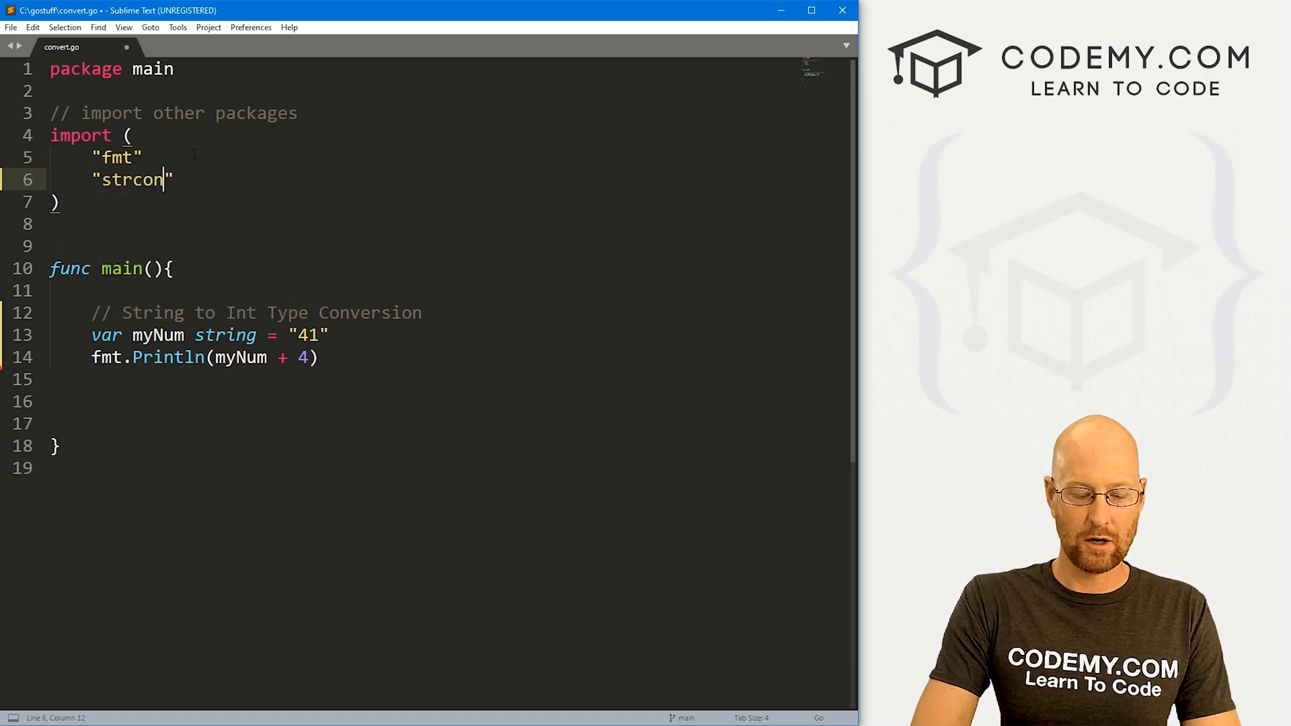
{"action": "type", "text": "v"}
{"action": "type", "text": "//"}
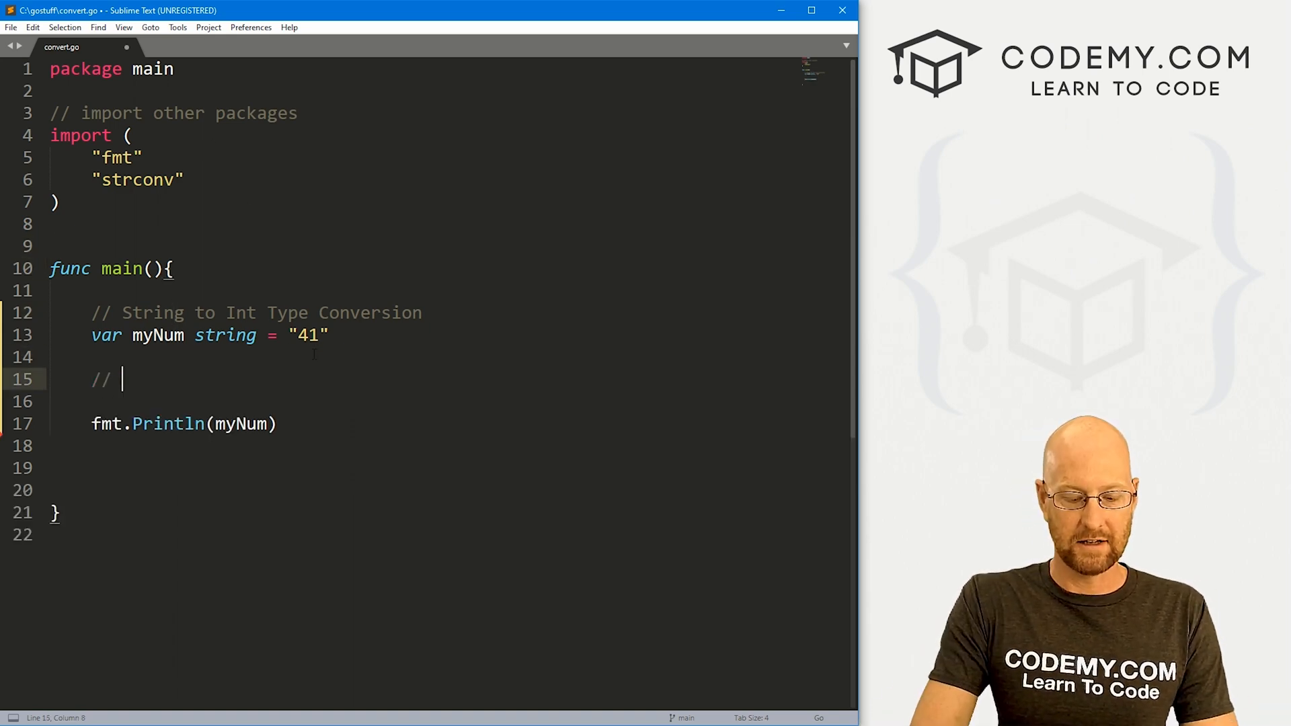
{"action": "type", "text": "Convert String to Integer"}
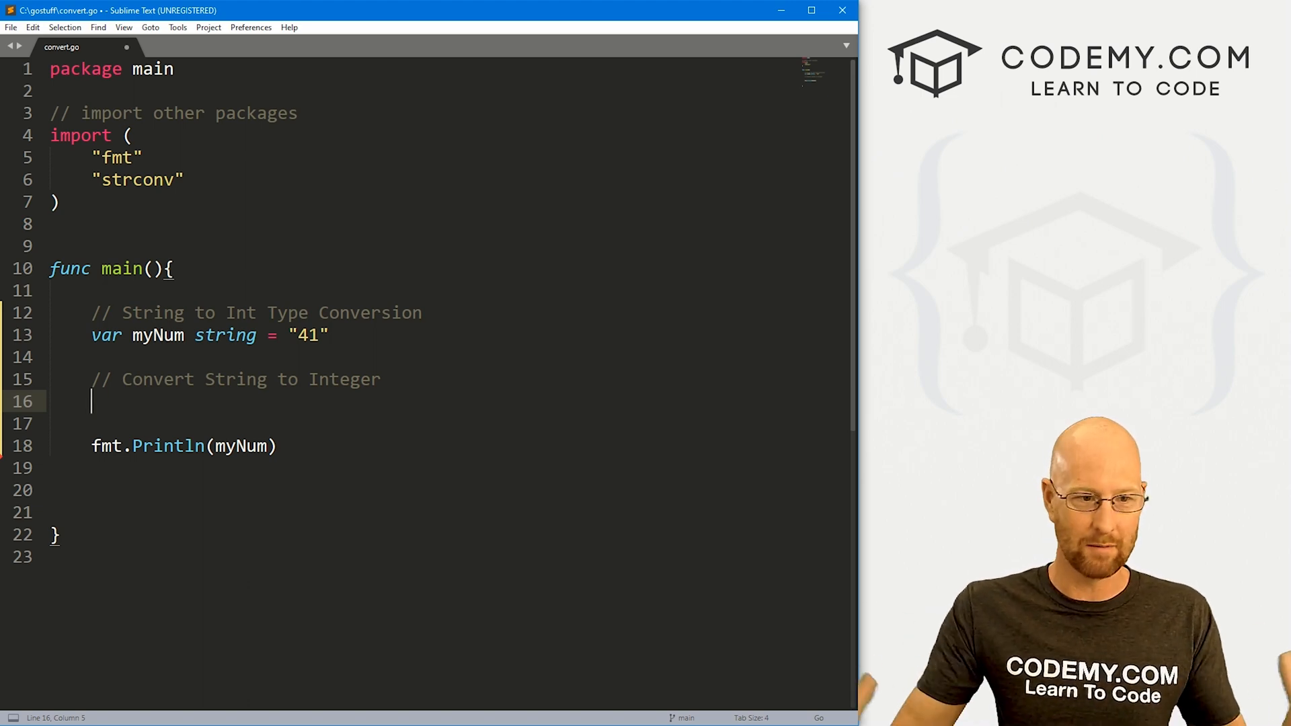
{"action": "type", "text": "my"}
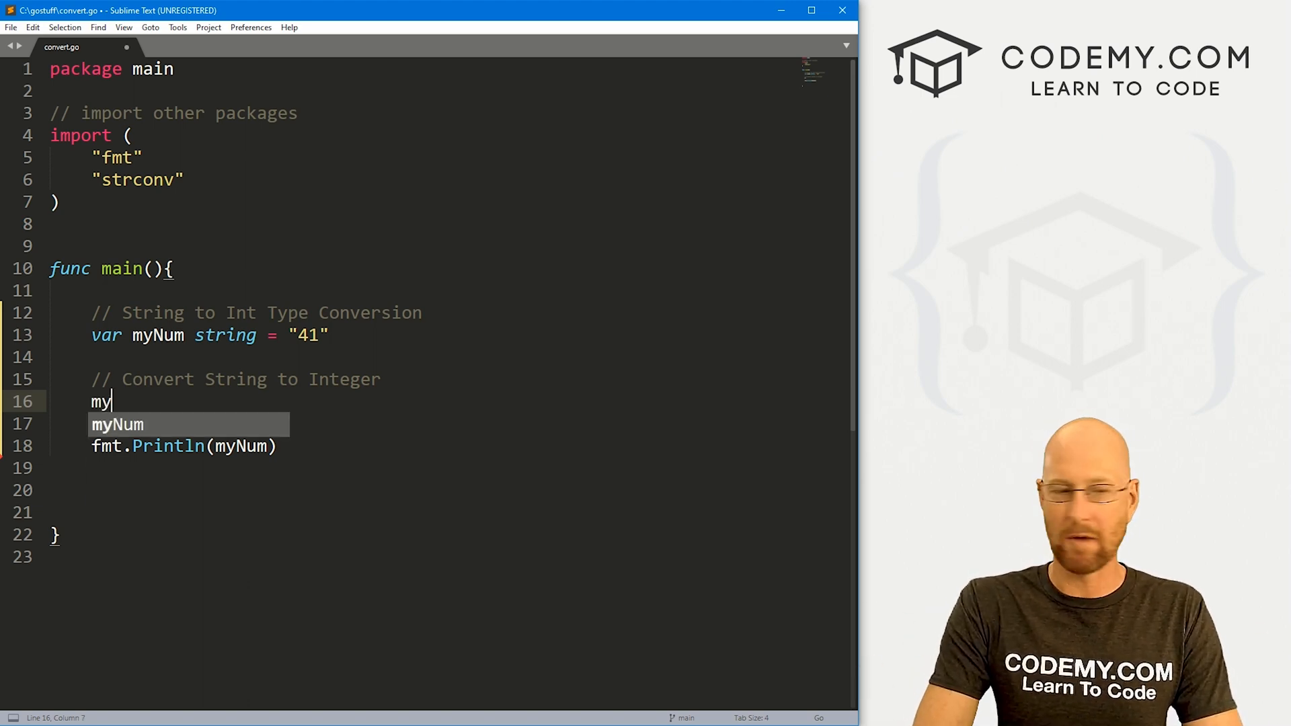
{"action": "type", "text": "Int"}
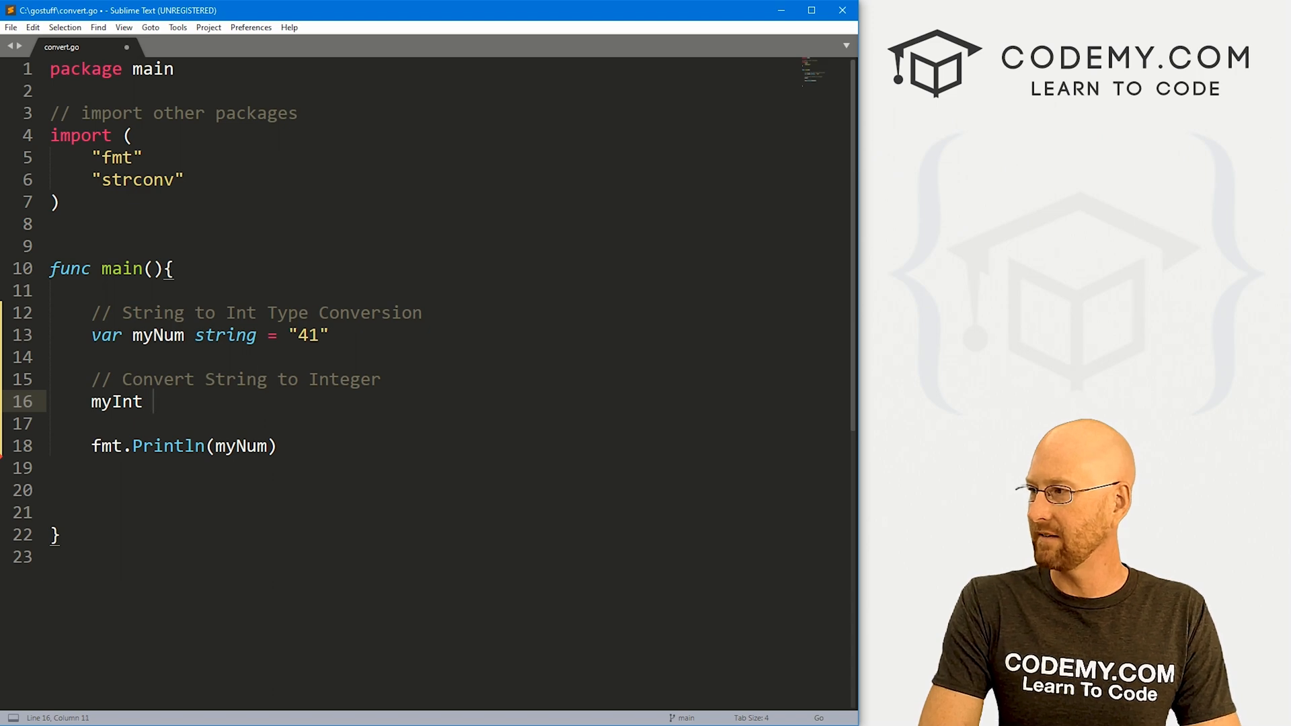
{"action": "type", "text": ", er"}
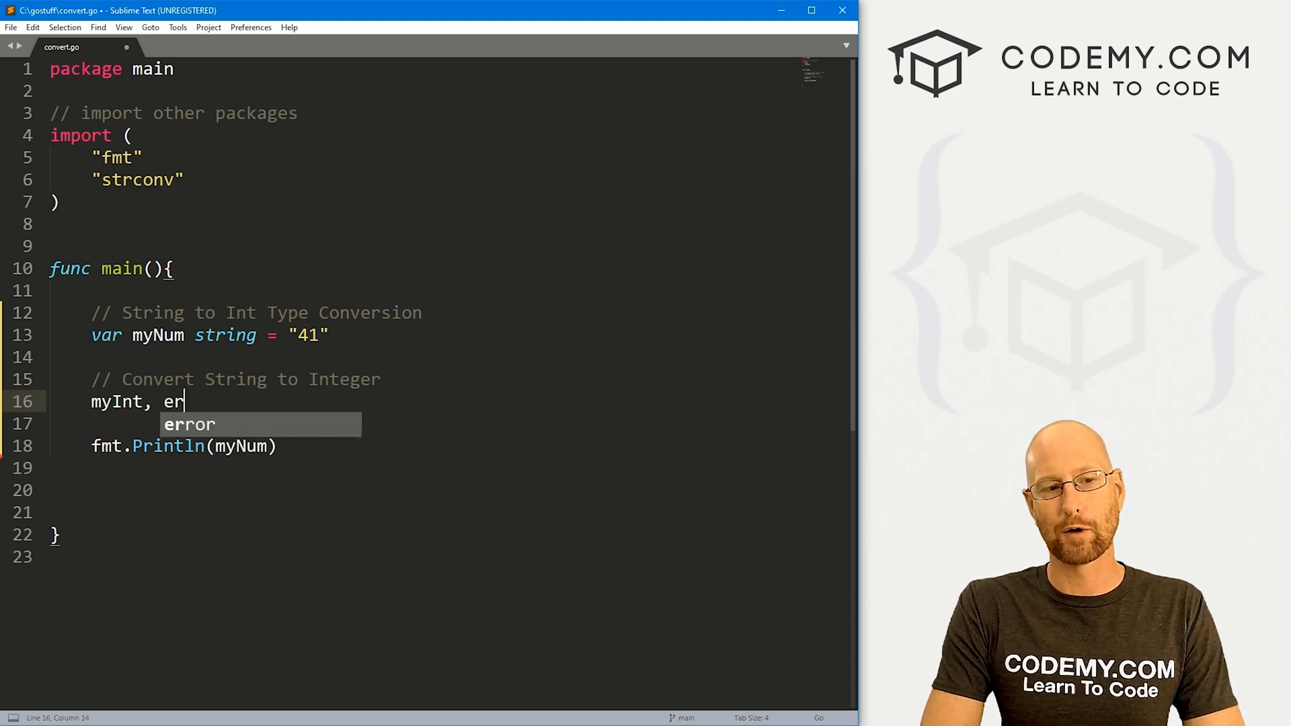
{"action": "type", "text": "r"}
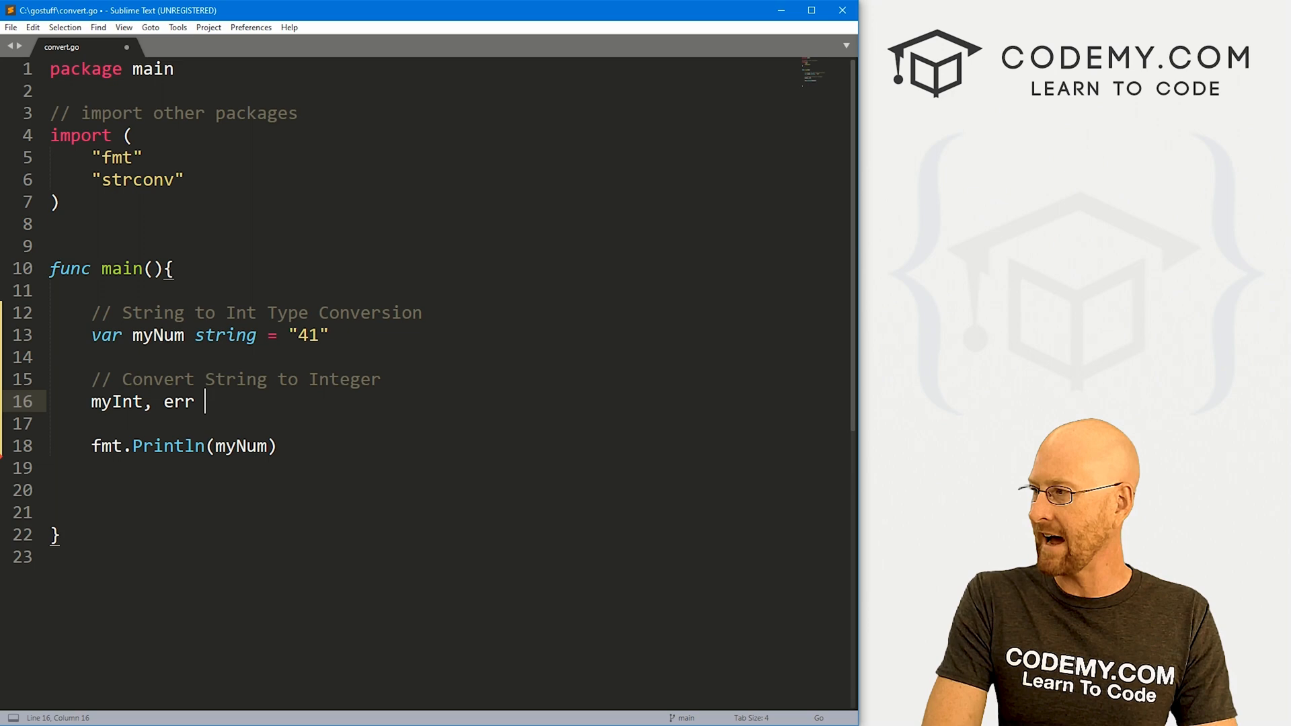
Complete myInt, err := strconv.Atoi(myNum) for the conversion.
{"action": "type", "text": ":= strconv."}
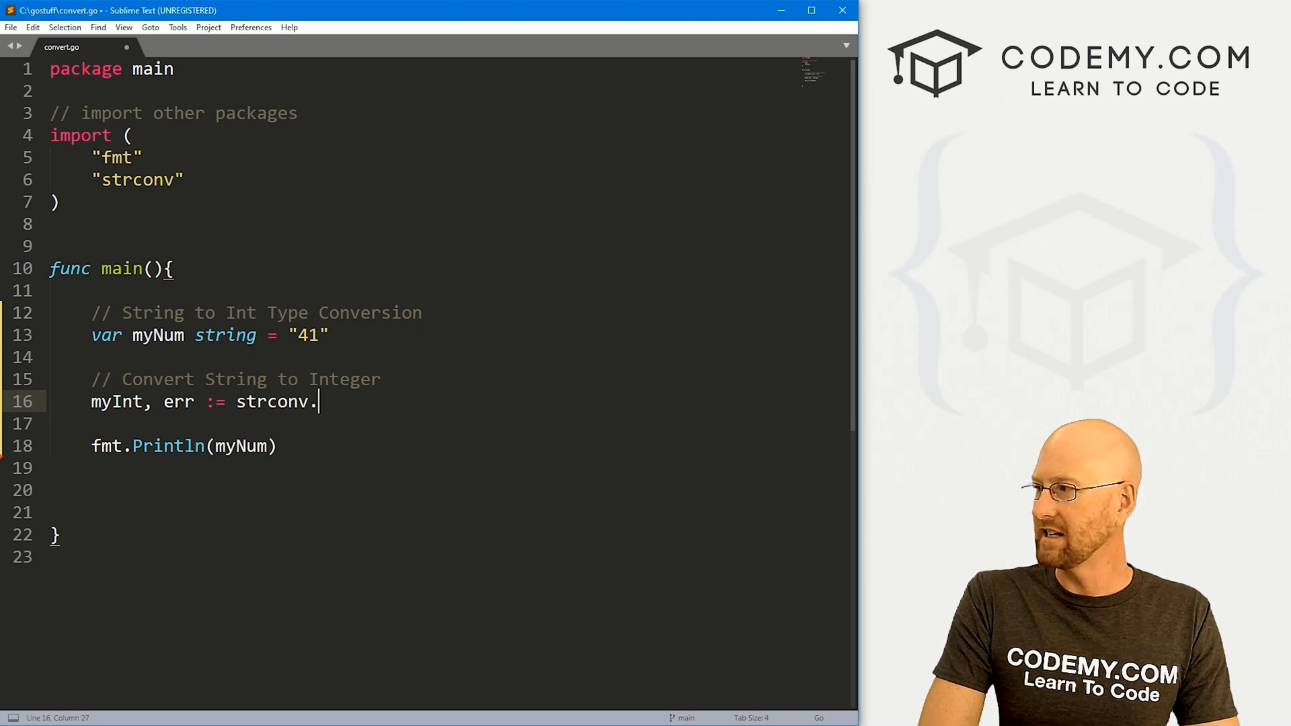
{"action": "type", "text": "Atoi"}
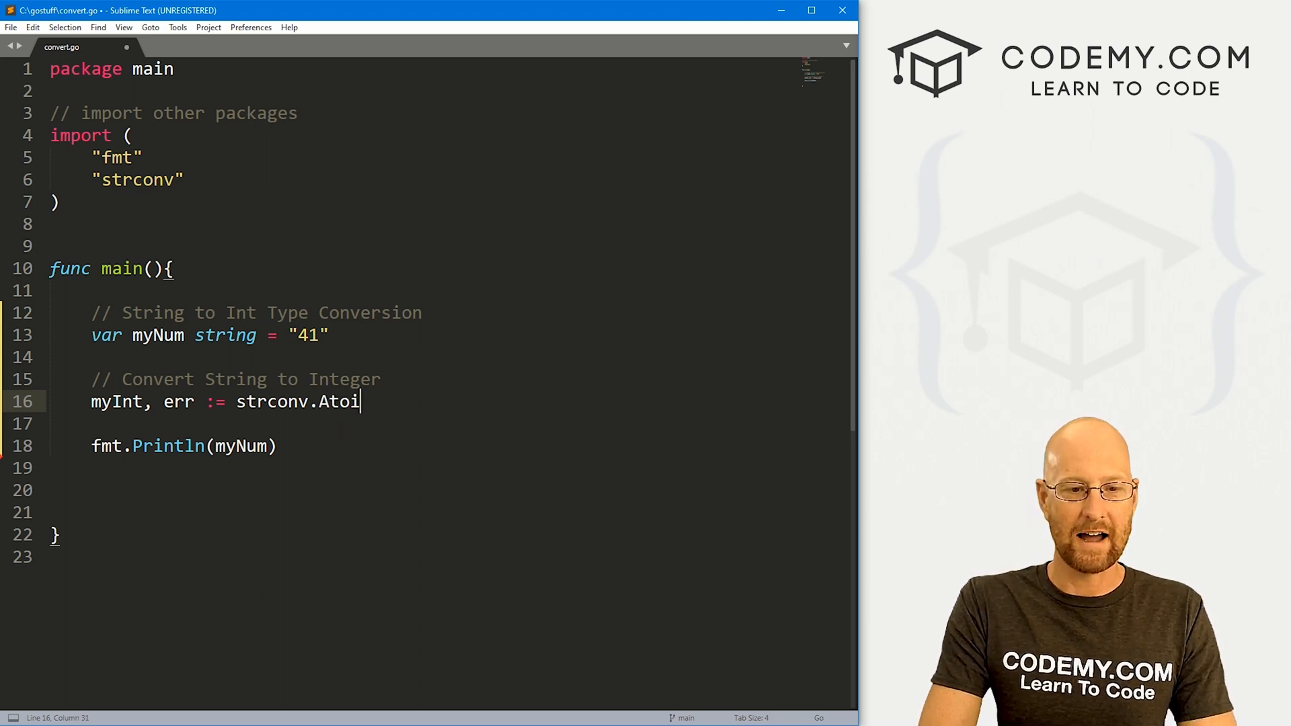
{"action": "type", "text": "()"}
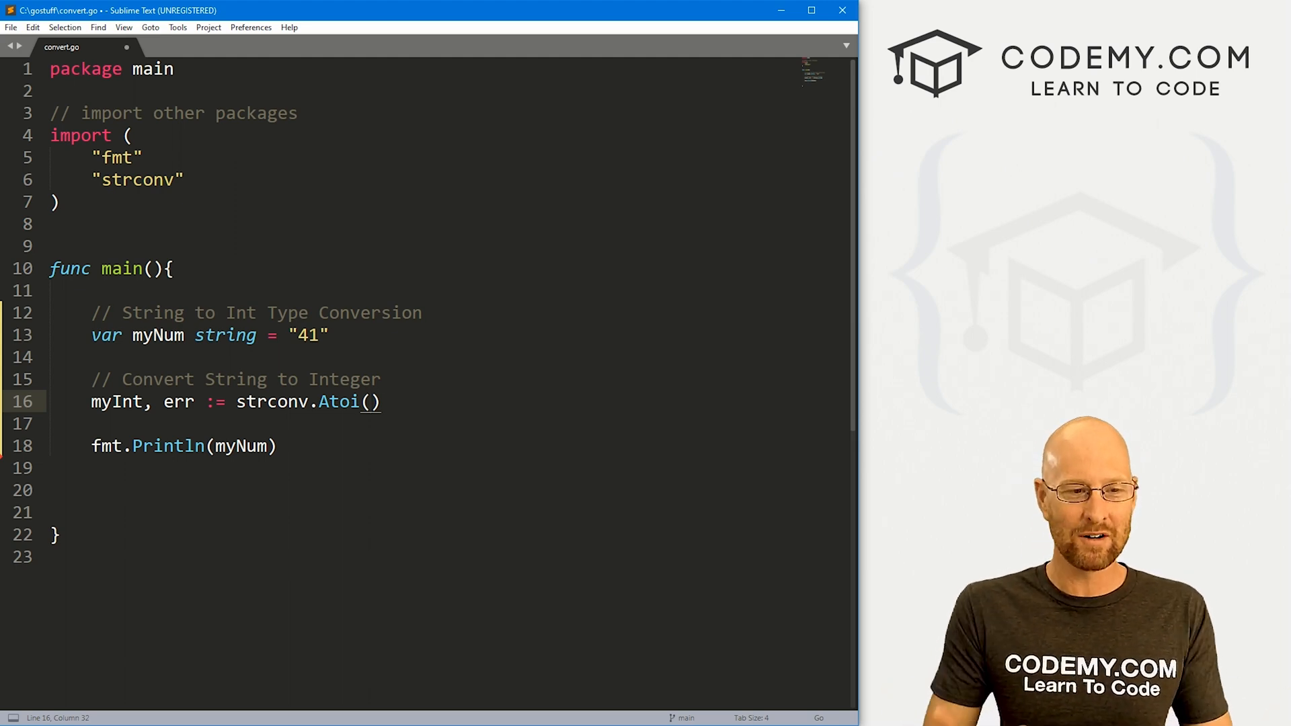
{"action": "type", "text": "myNum"}
{"action": "left_click", "coordinate": [447, 447]}
{"action": "type", "text": "Int"}
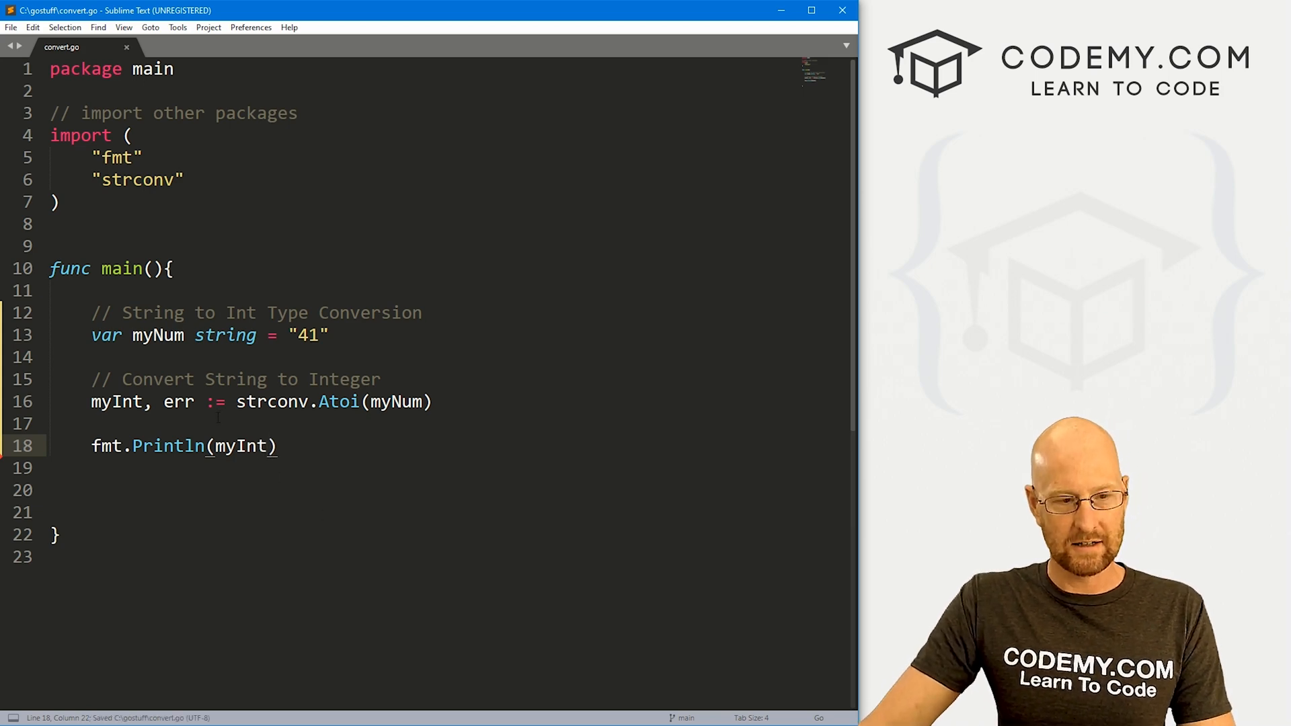
Change the print line to fmt.Println(myInt + 4, err).
{"action": "double_click", "coordinate": [177, 403]}
{"action": "type", "text": ", "}
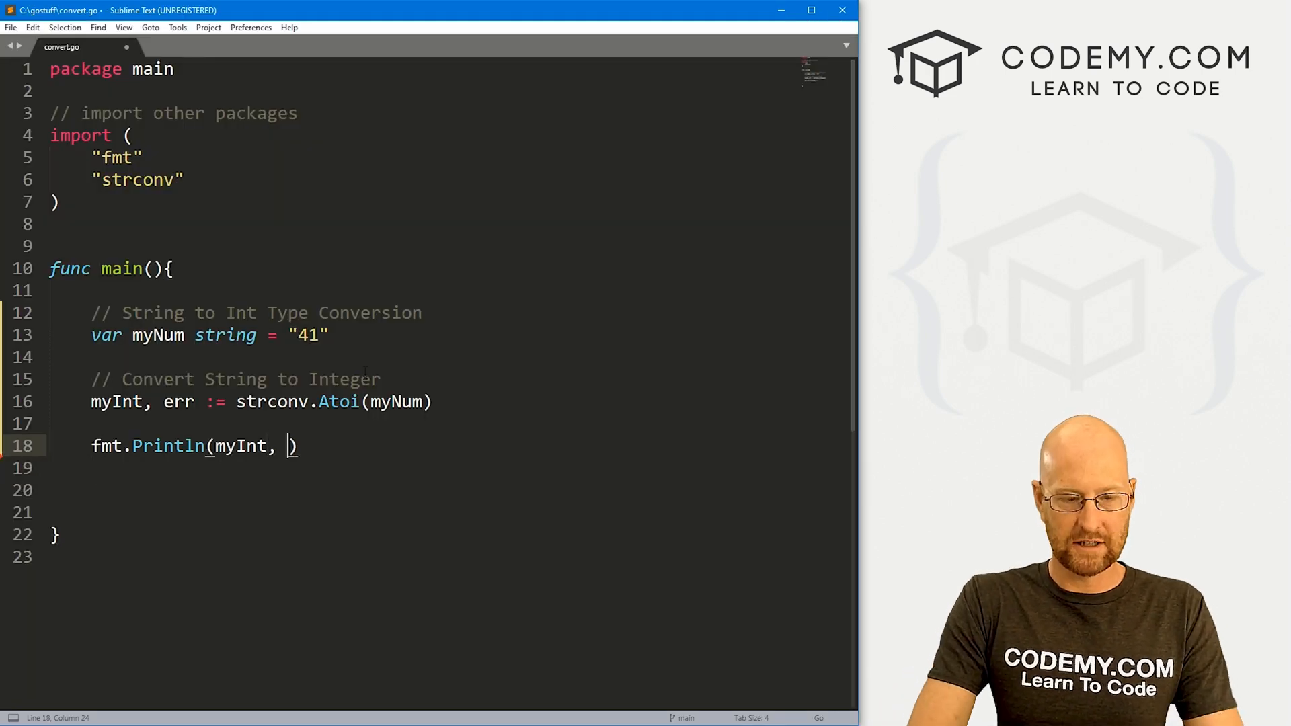
{"action": "type", "text": "err"}
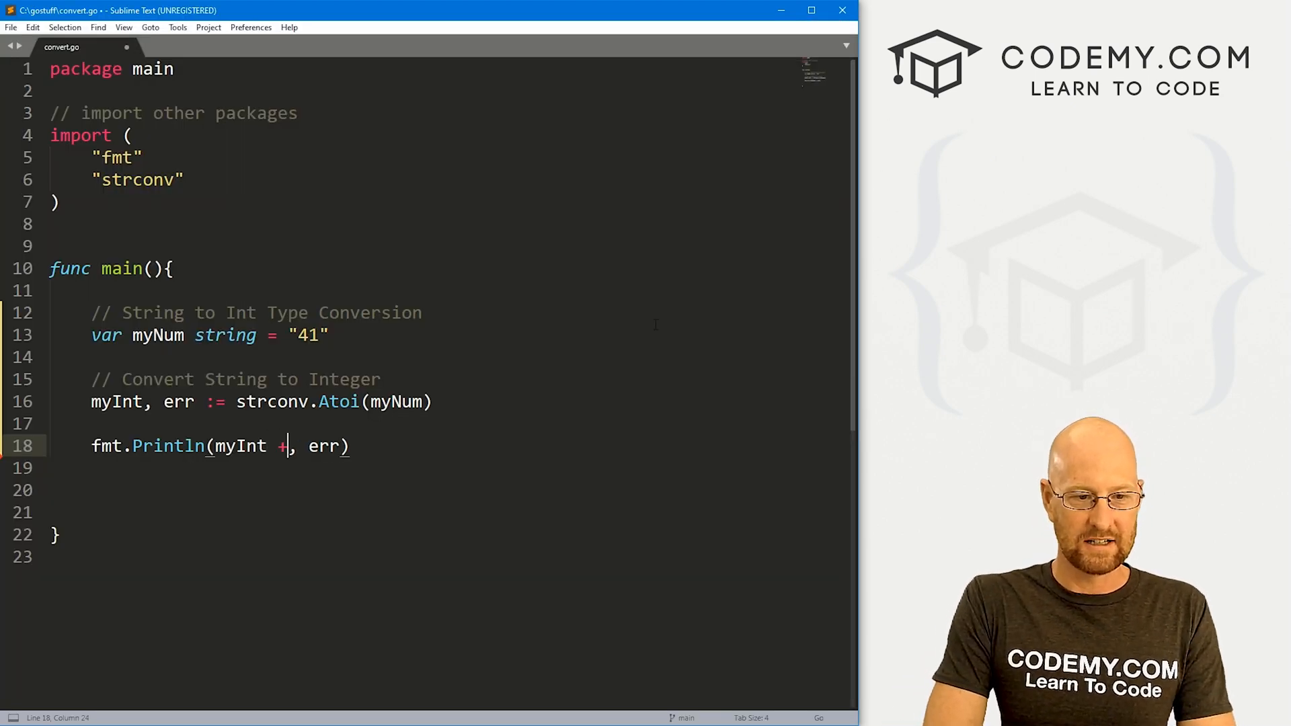
{"action": "type", "text": "4"}
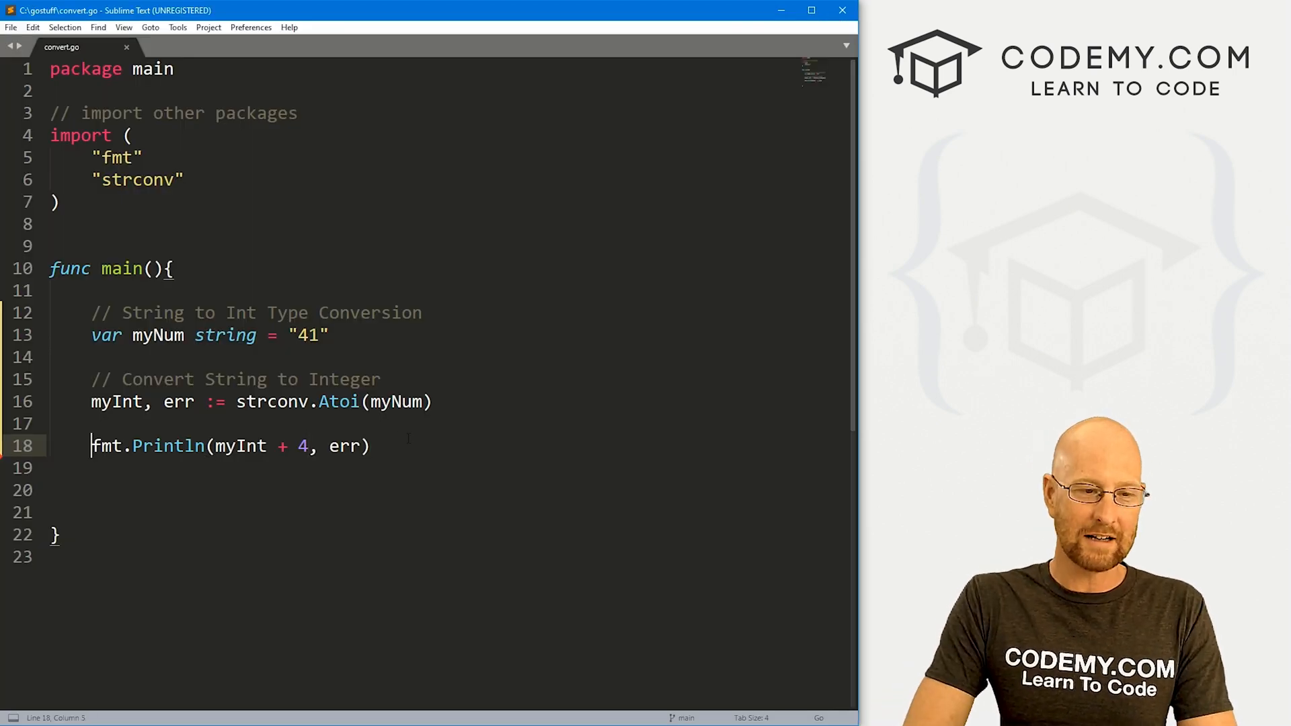
Wrap the print in if err == nil { fmt.Println(myInt + 4, err) }.
{"action": "key", "text": "enter"}
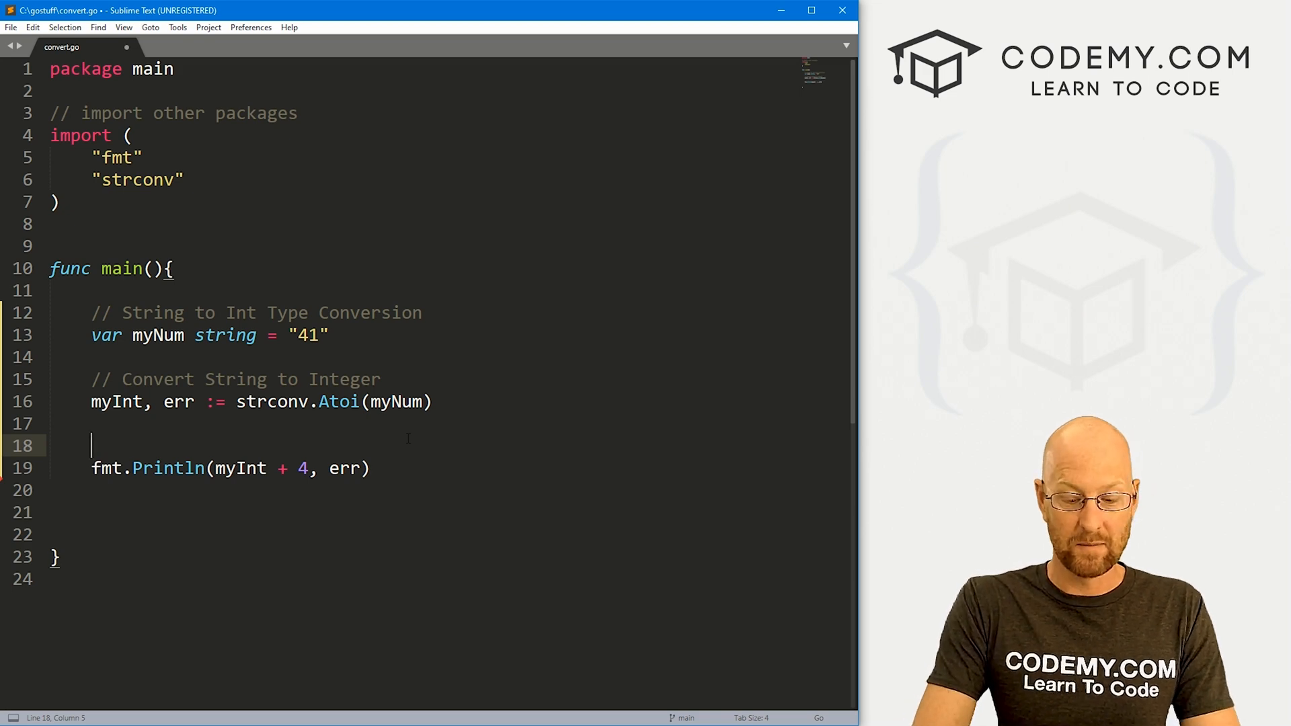
{"action": "type", "text": "if err =="}
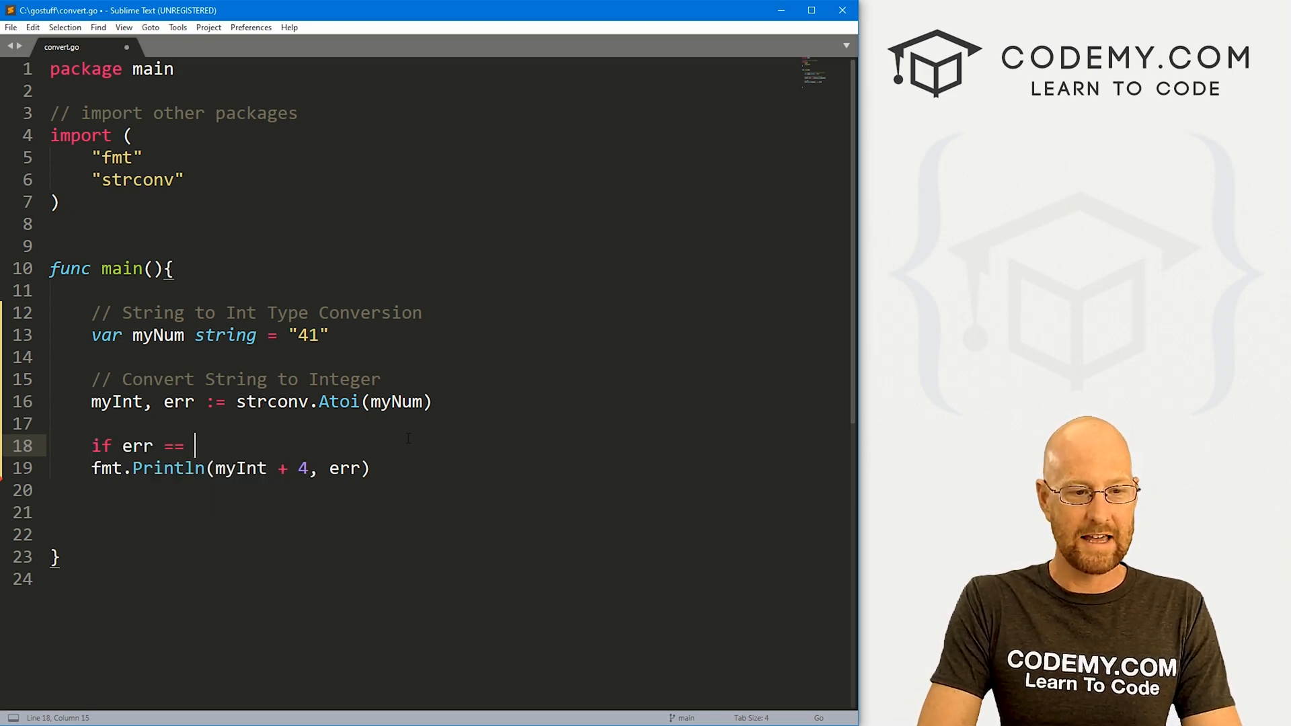
{"action": "type", "text": "nil {"}
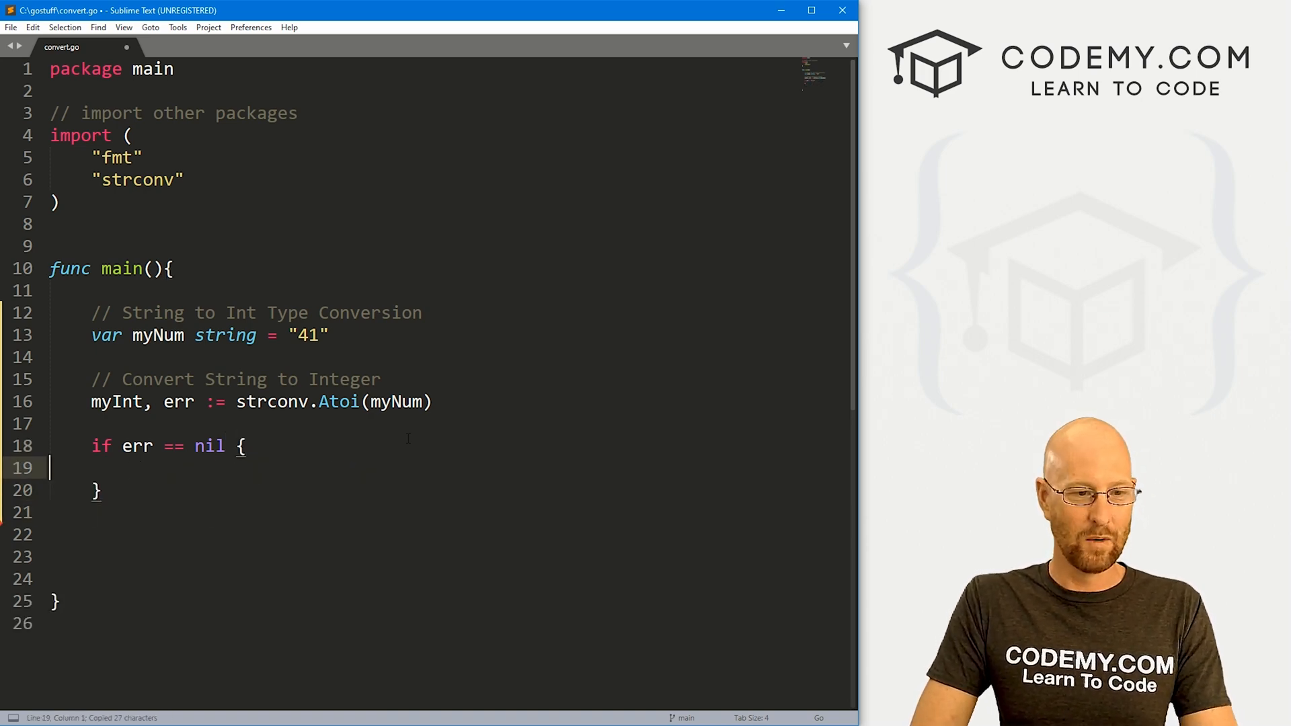
{"action": "type", "text": "fmt.Println(myInt + 4, err)"}
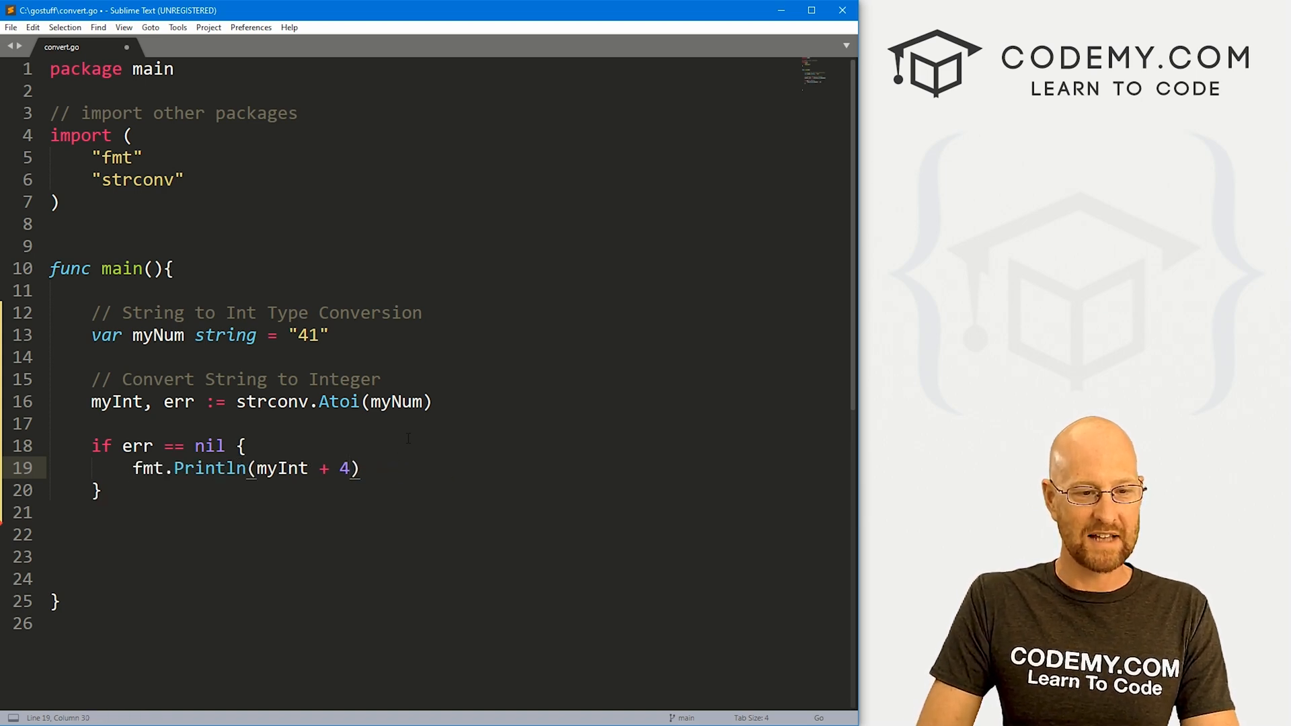
{"action": "double_click", "coordinate": [131, 446]}
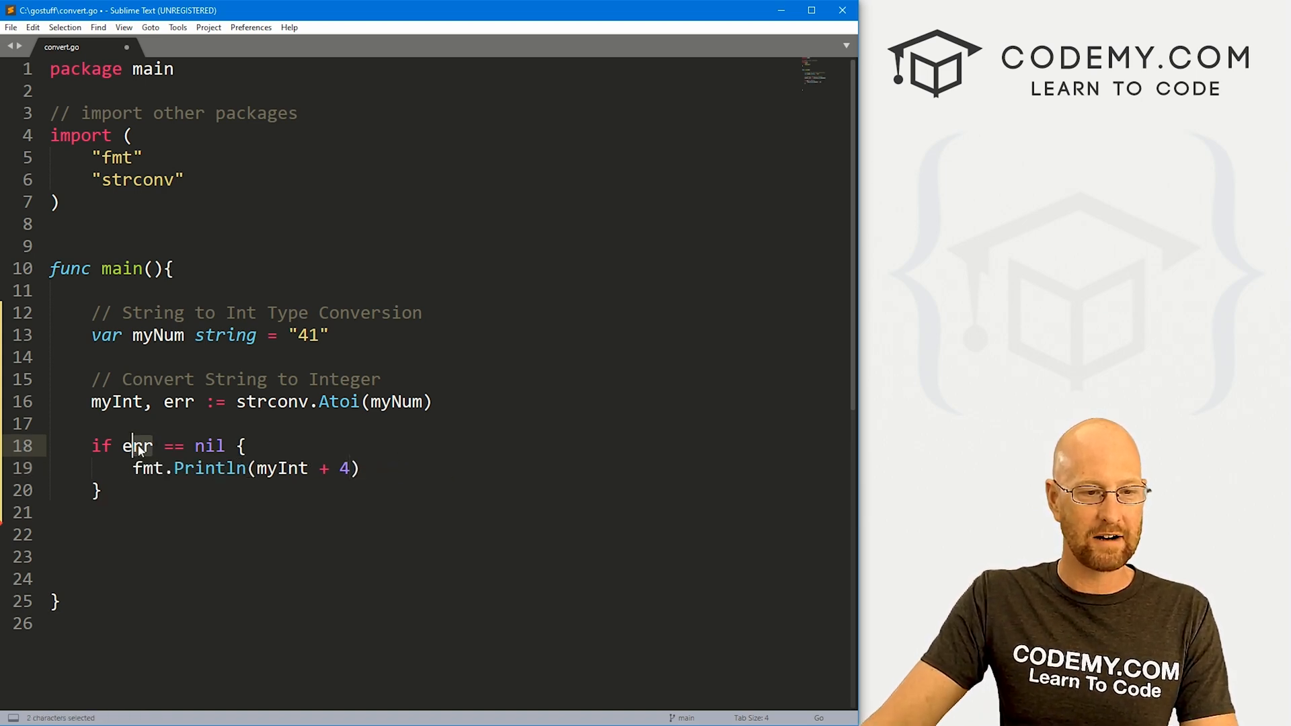
Add else { fmt.Println("Hey! There was an error!", err) } and change myNum to "Bob".
{"action": "type", "text": "else"}
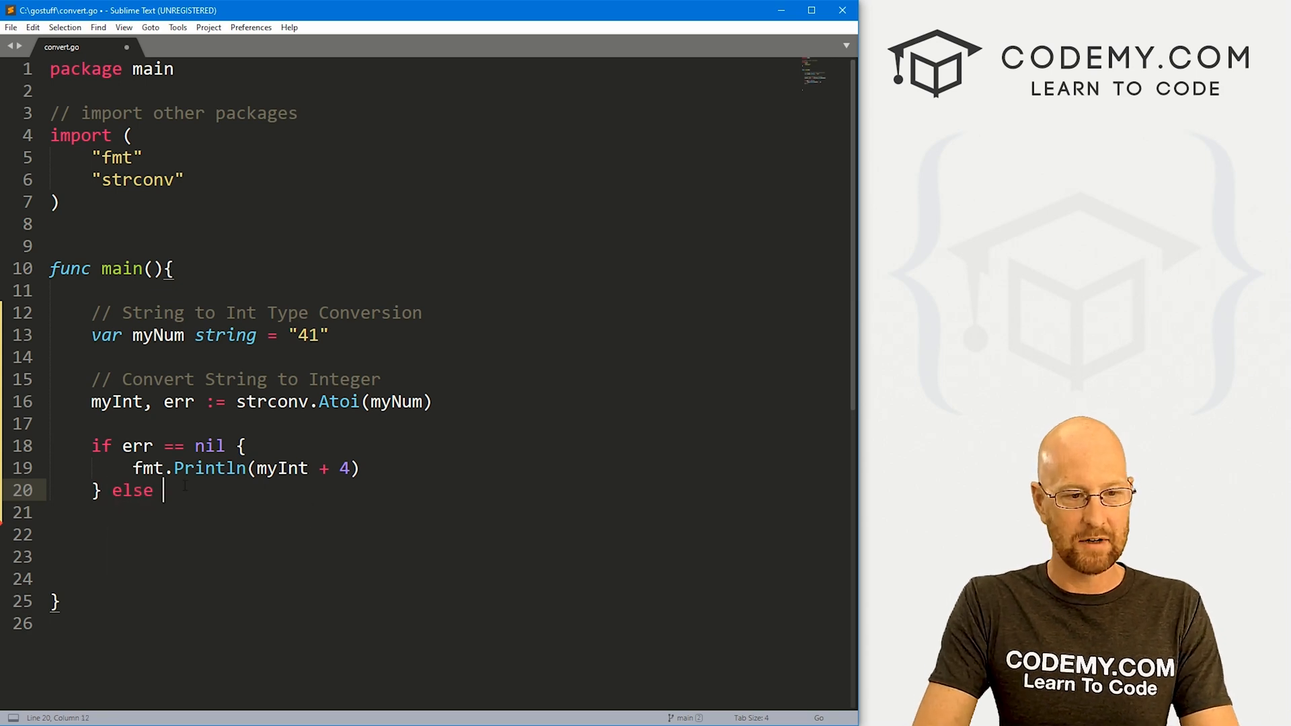
{"action": "type", "text": "{"}
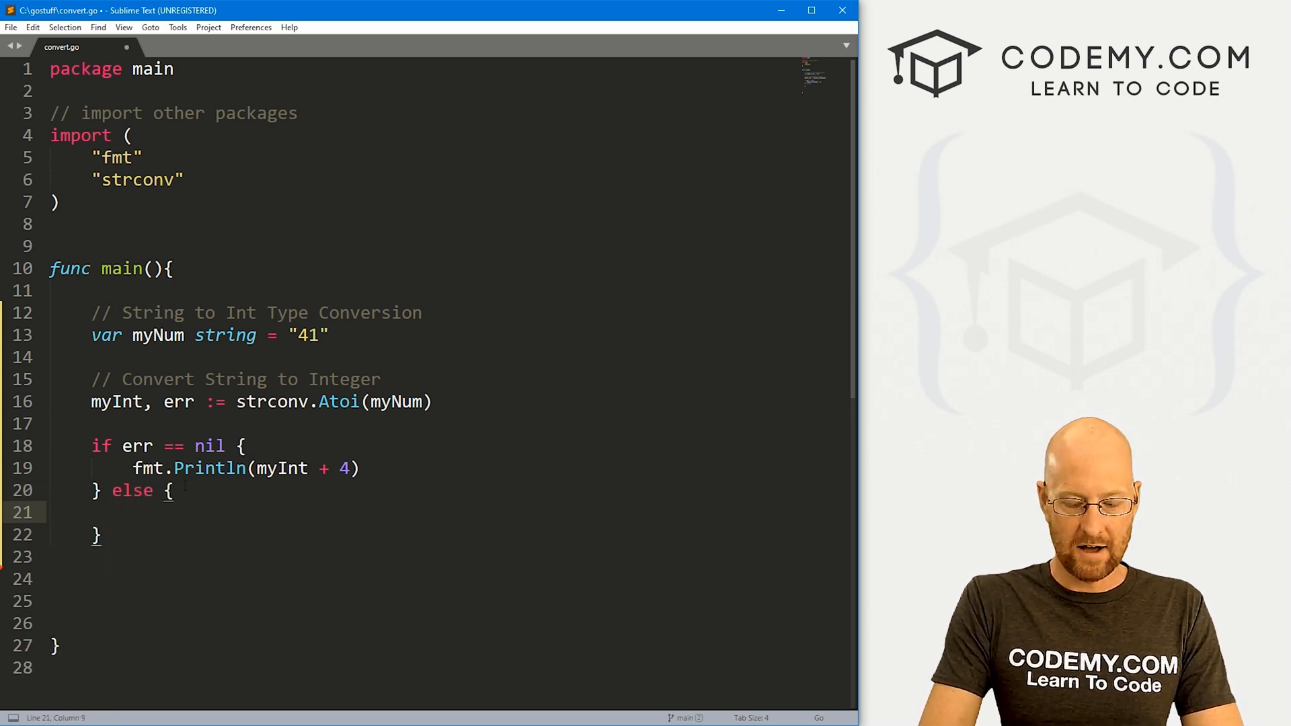
{"action": "type", "text": "fmt.Println(\"Hey! There was an"}
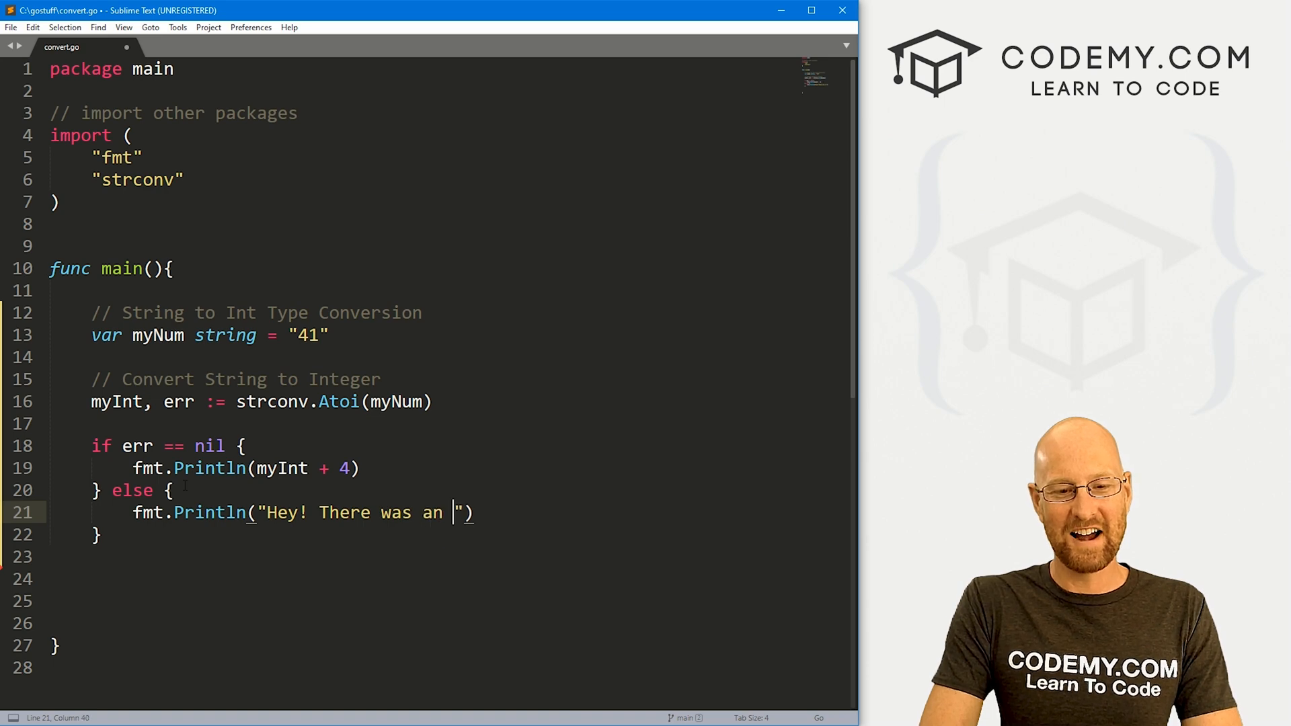
{"action": "type", "text": "error!"}
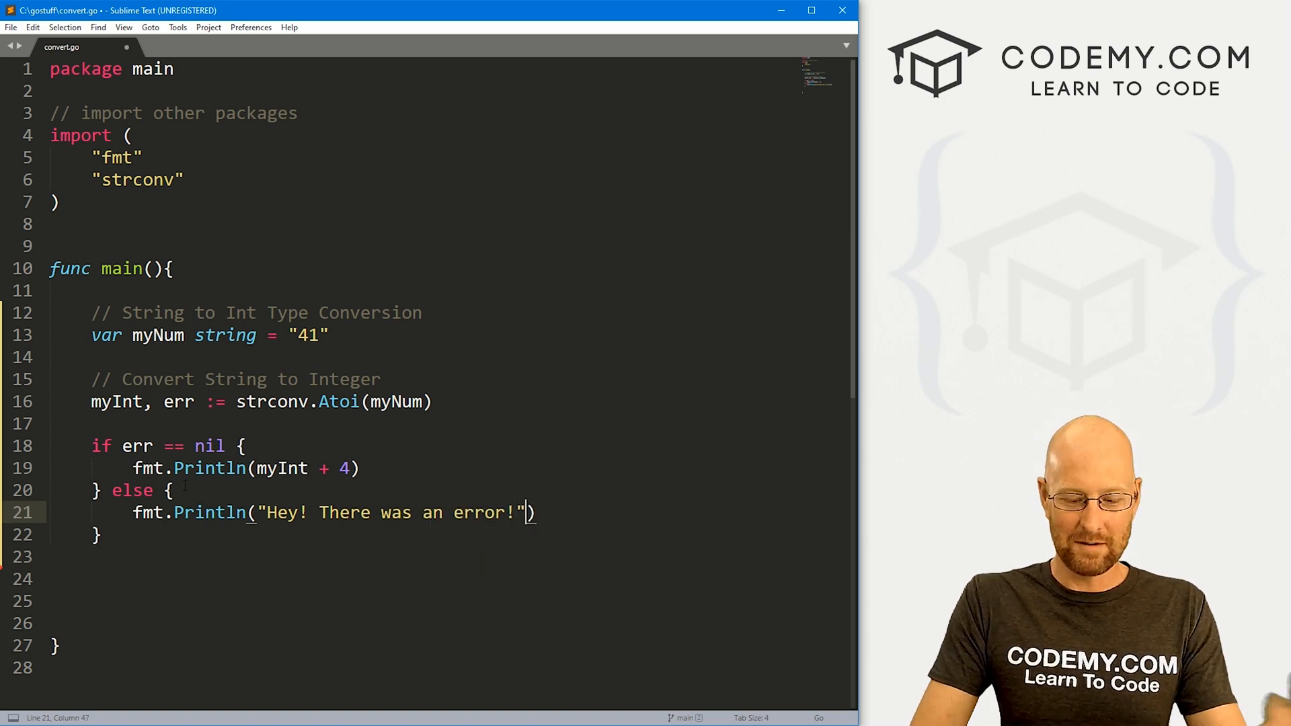
{"action": "type", "text": ", err"}
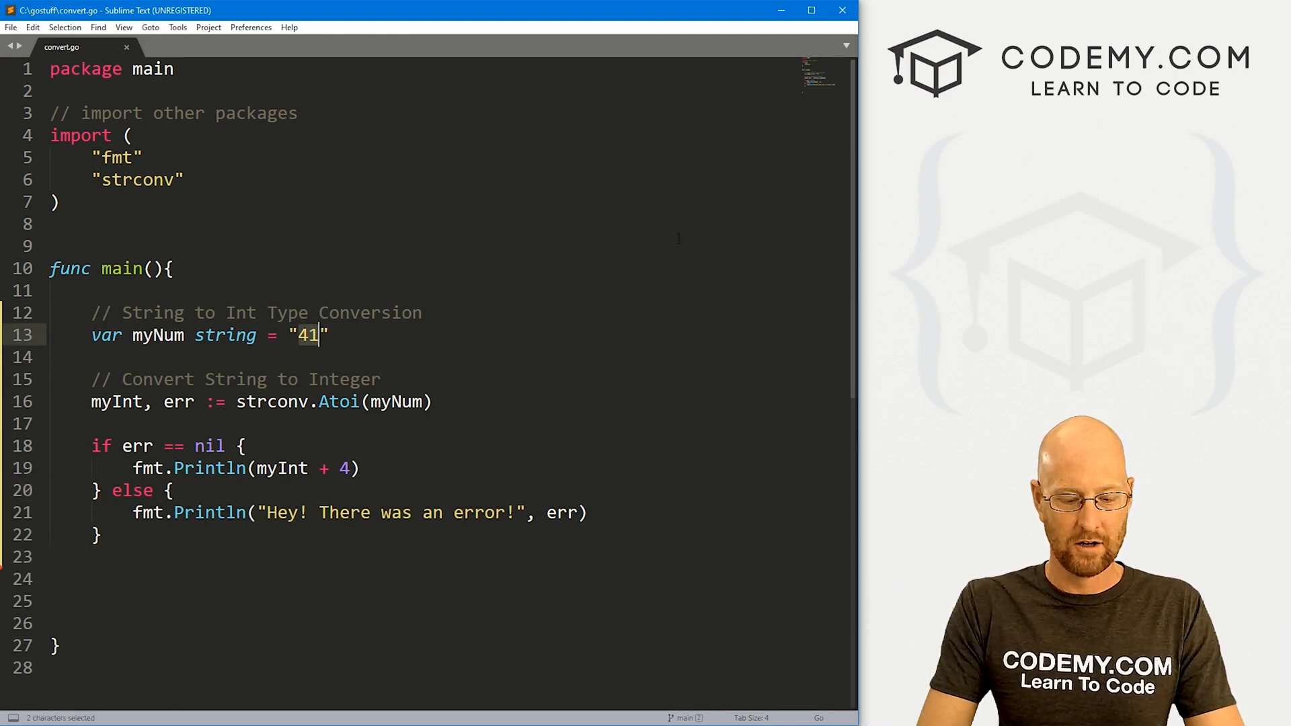
{"action": "type", "text": "Bob"}
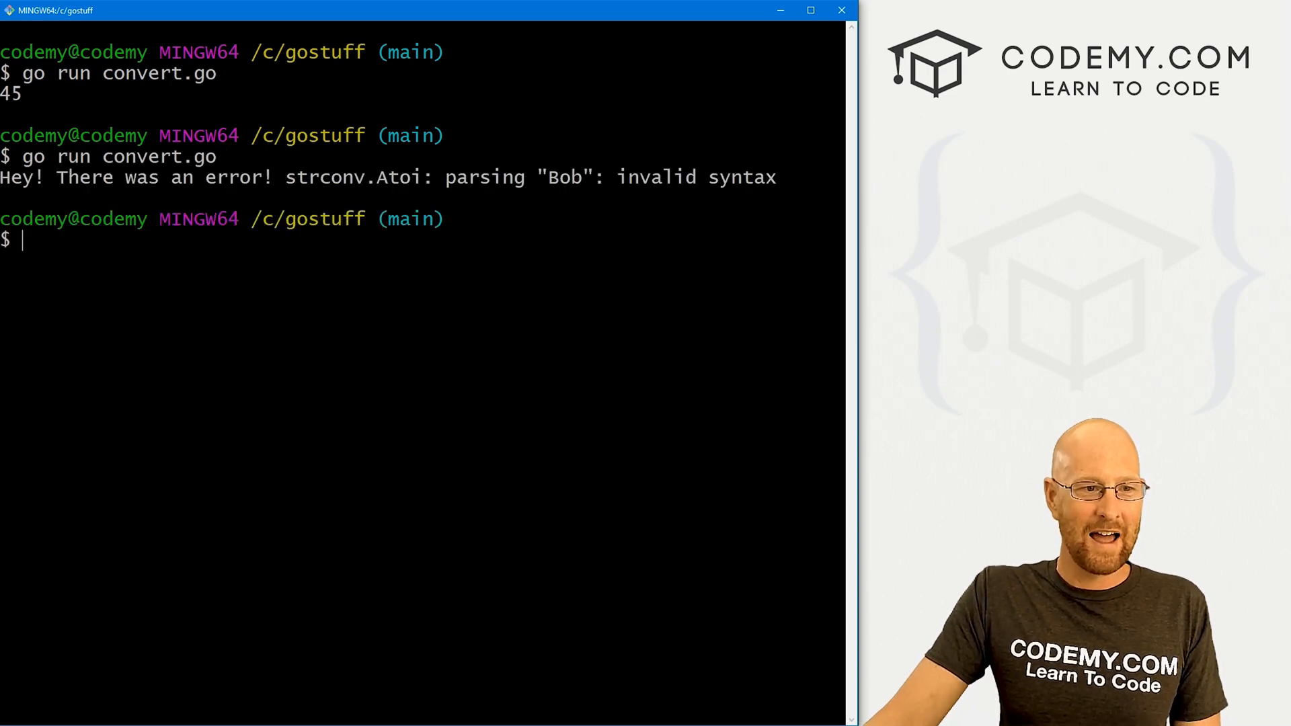
Highlight strconv.Atoi and "Bob" in the invalid-syntax error output in Git Bash.
{"action": "left_click_drag", "start_coordinate": [285, 178], "coordinate": [469, 178]}
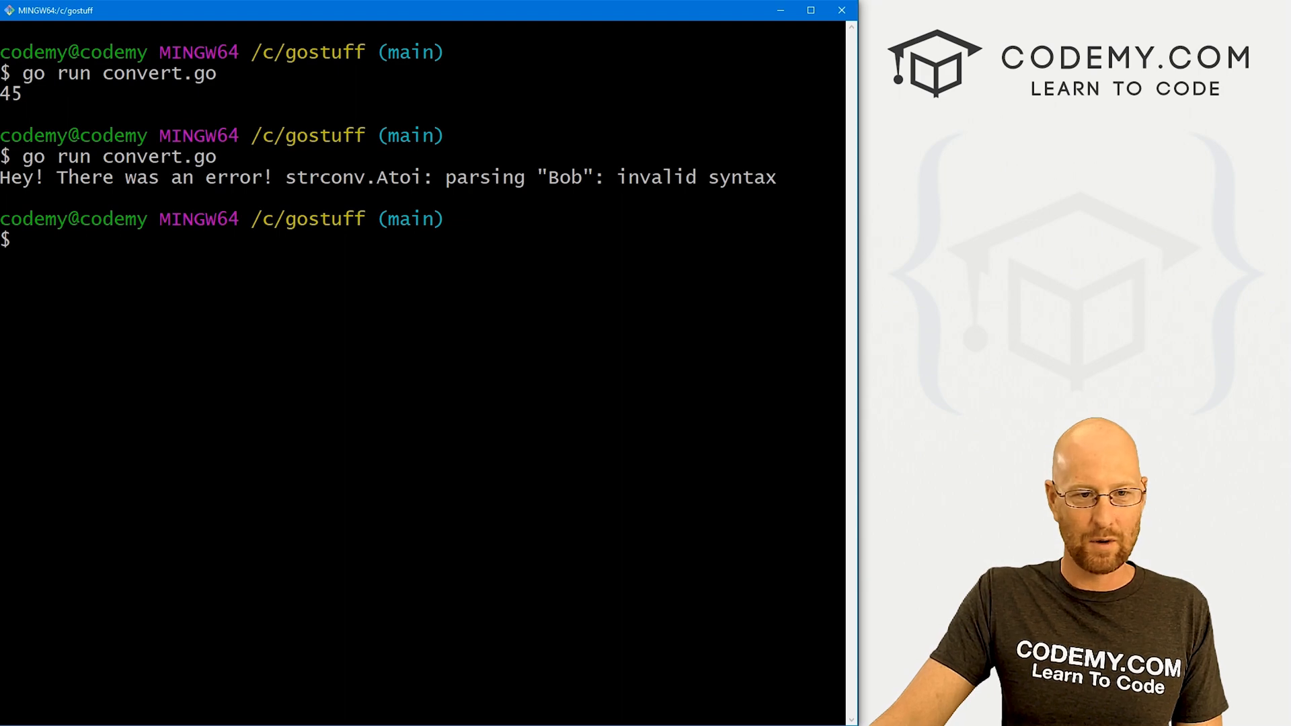
{"action": "double_click", "coordinate": [394, 177]}
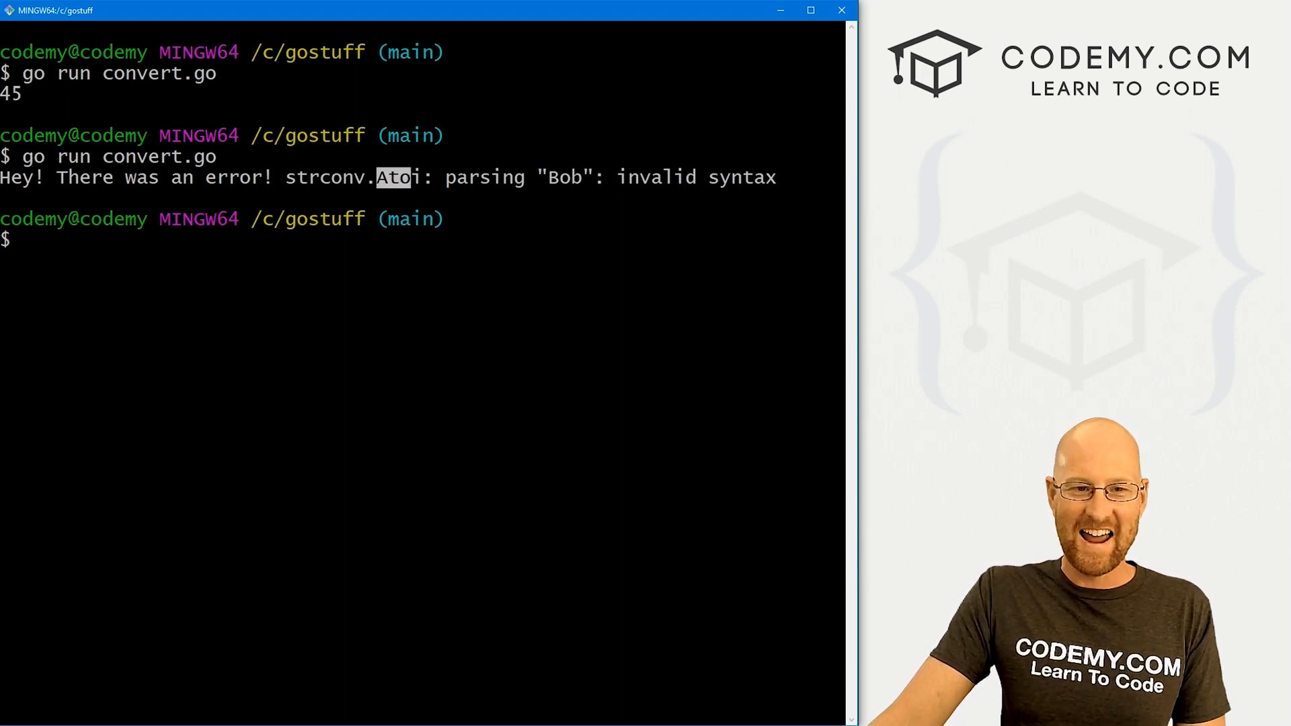
{"action": "double_click", "coordinate": [564, 177]}
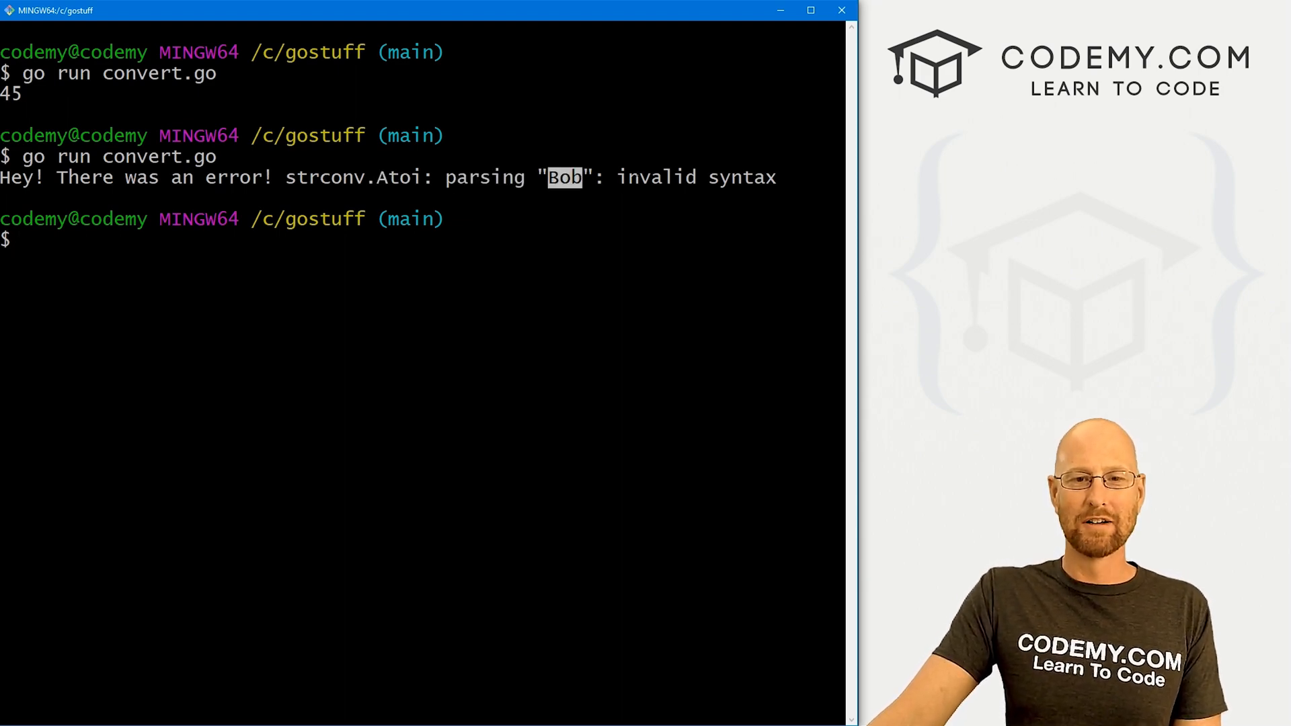